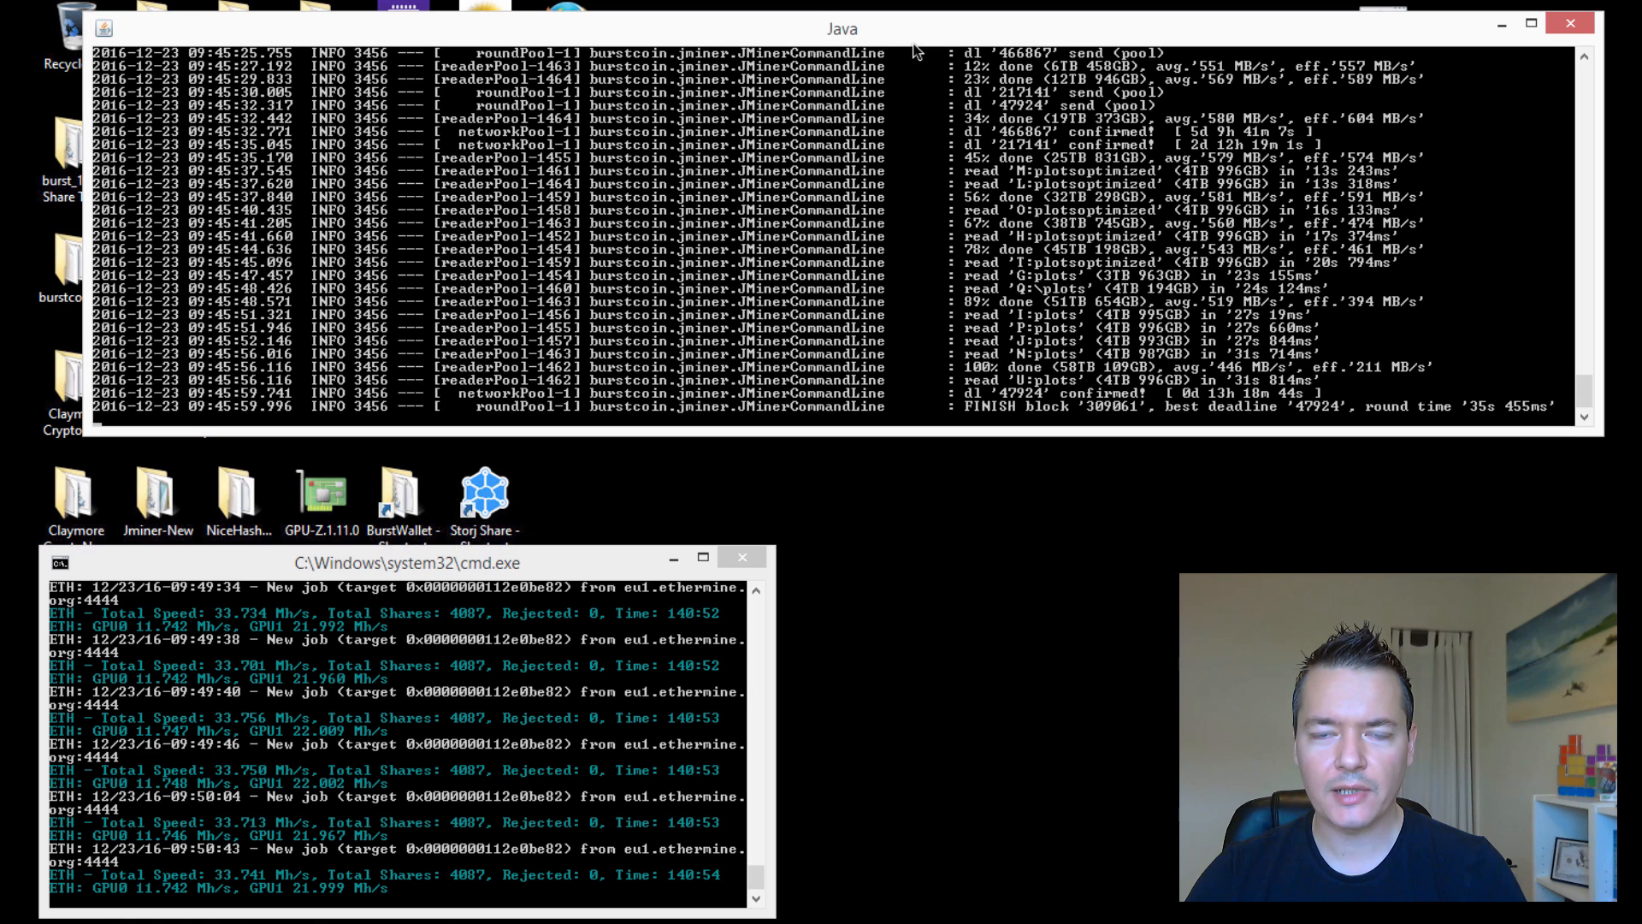
pyautogui.moveTo(926, 330)
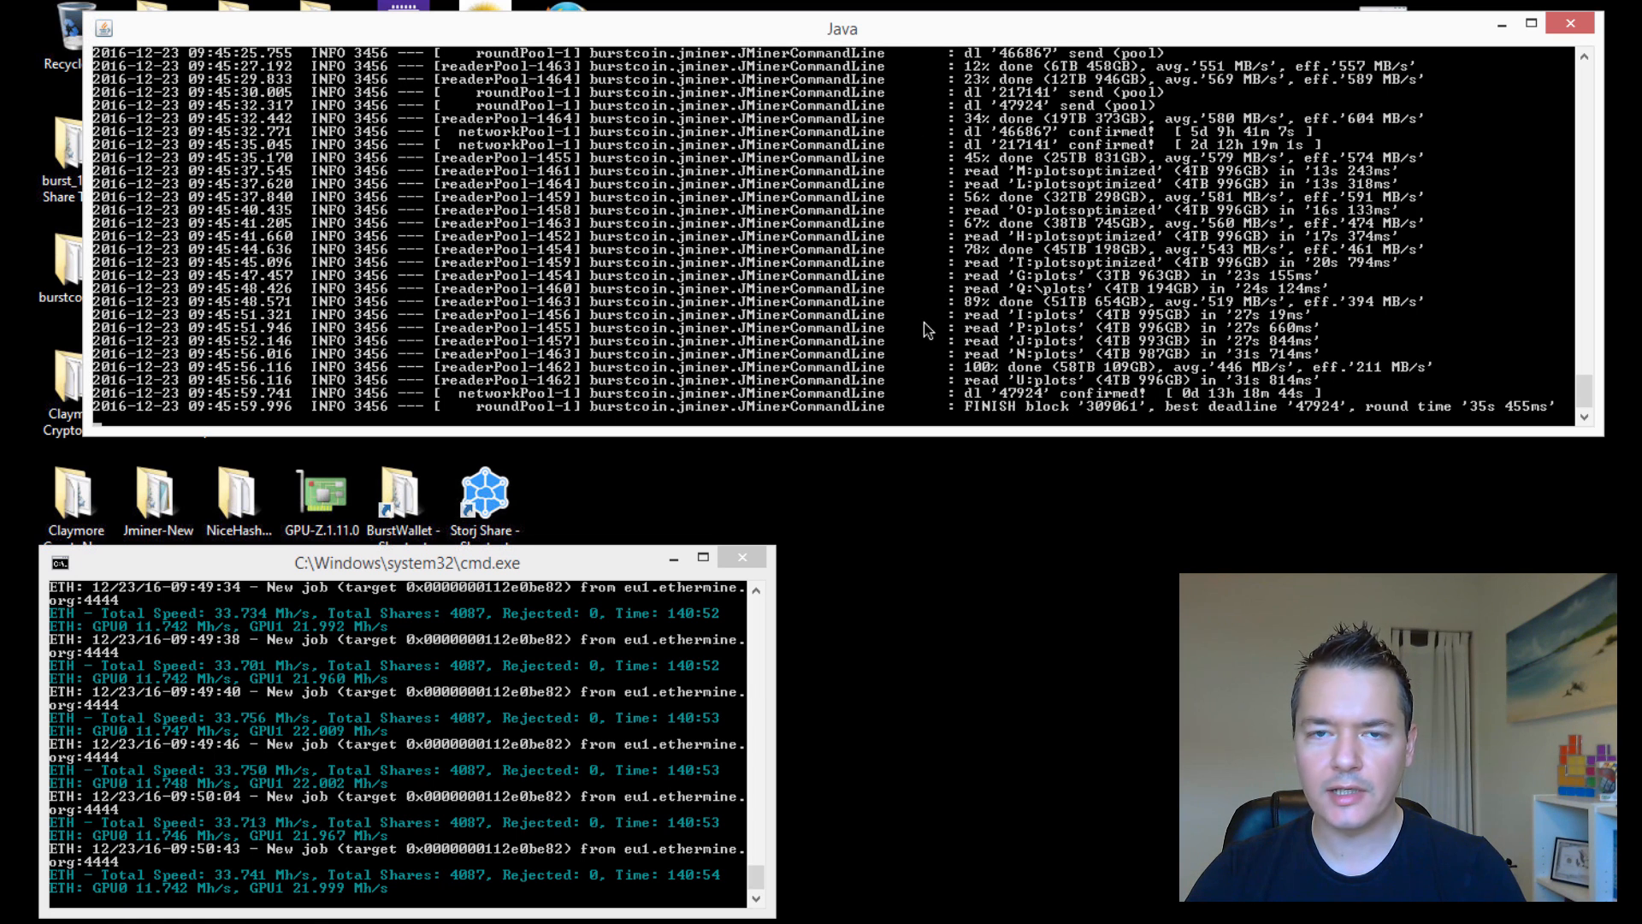
pyautogui.moveTo(1569, 22)
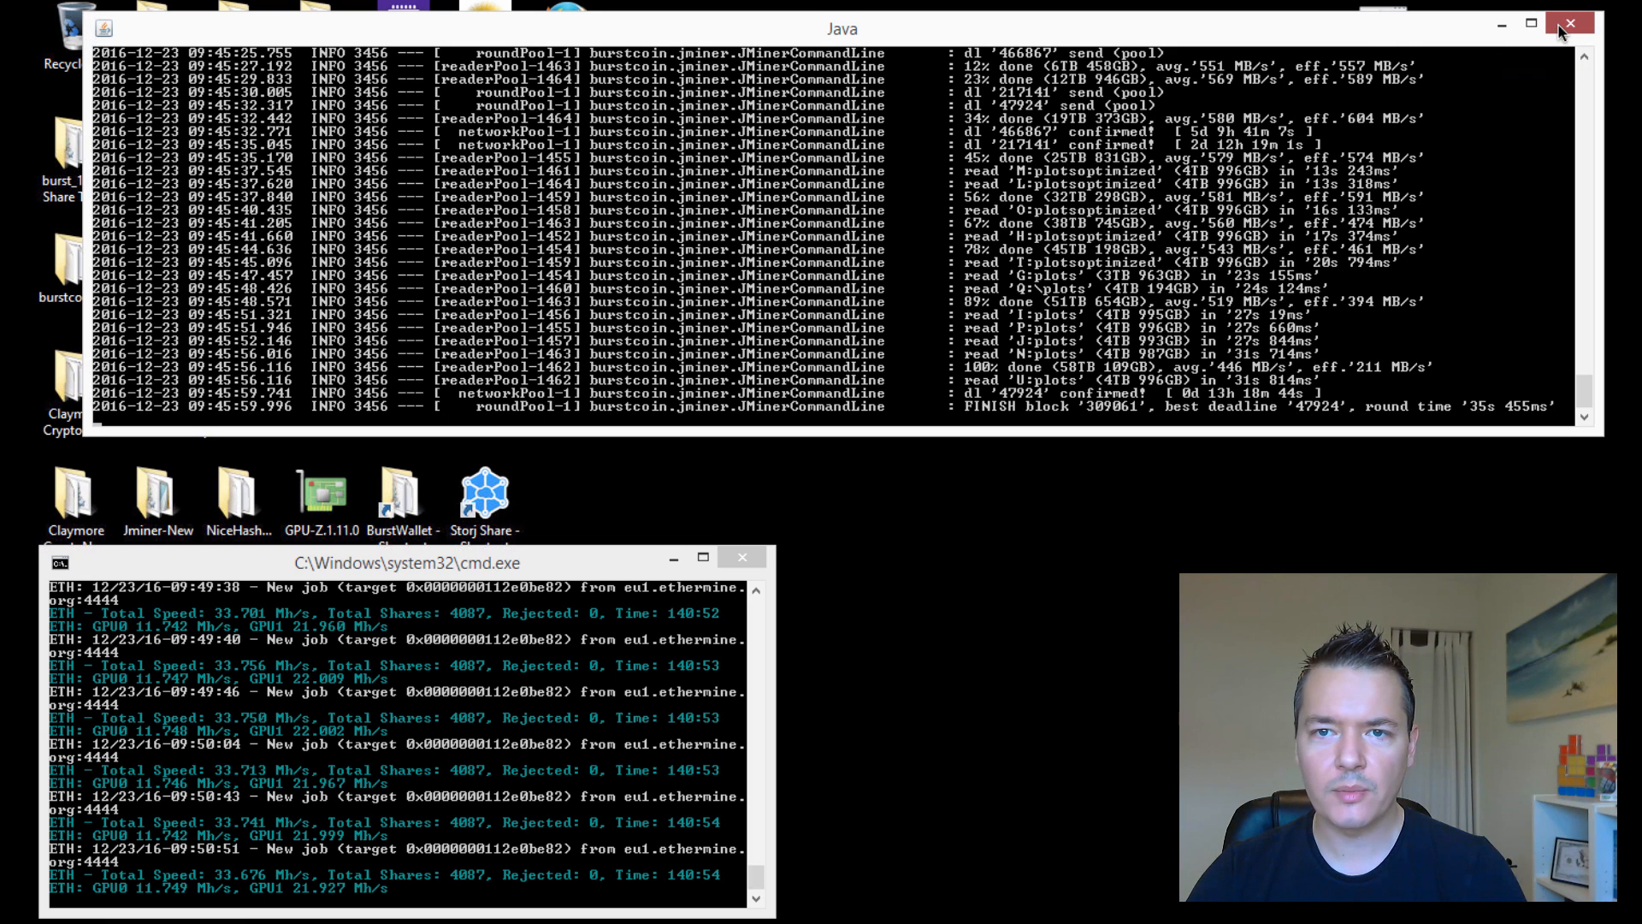
# Shut down the running jminer Java console, leaving the Ethereum miner running
pyautogui.click(1569, 24)
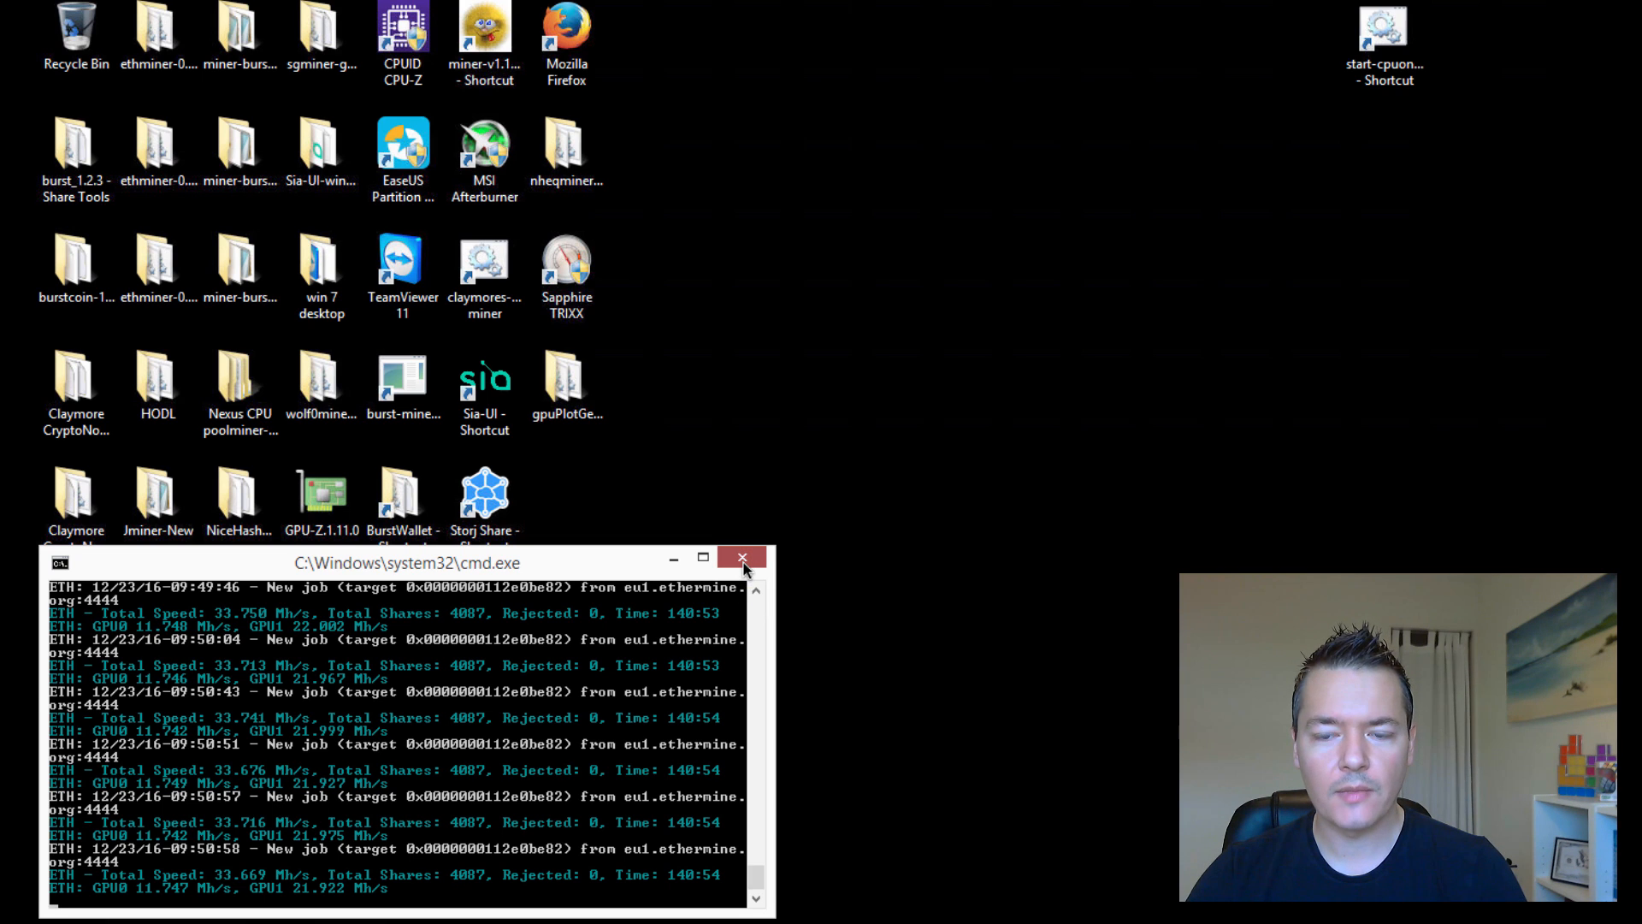
# Close the Ethereum miner's cmd.exe window and select the Jminer-New desktop folder
pyautogui.click(741, 558)
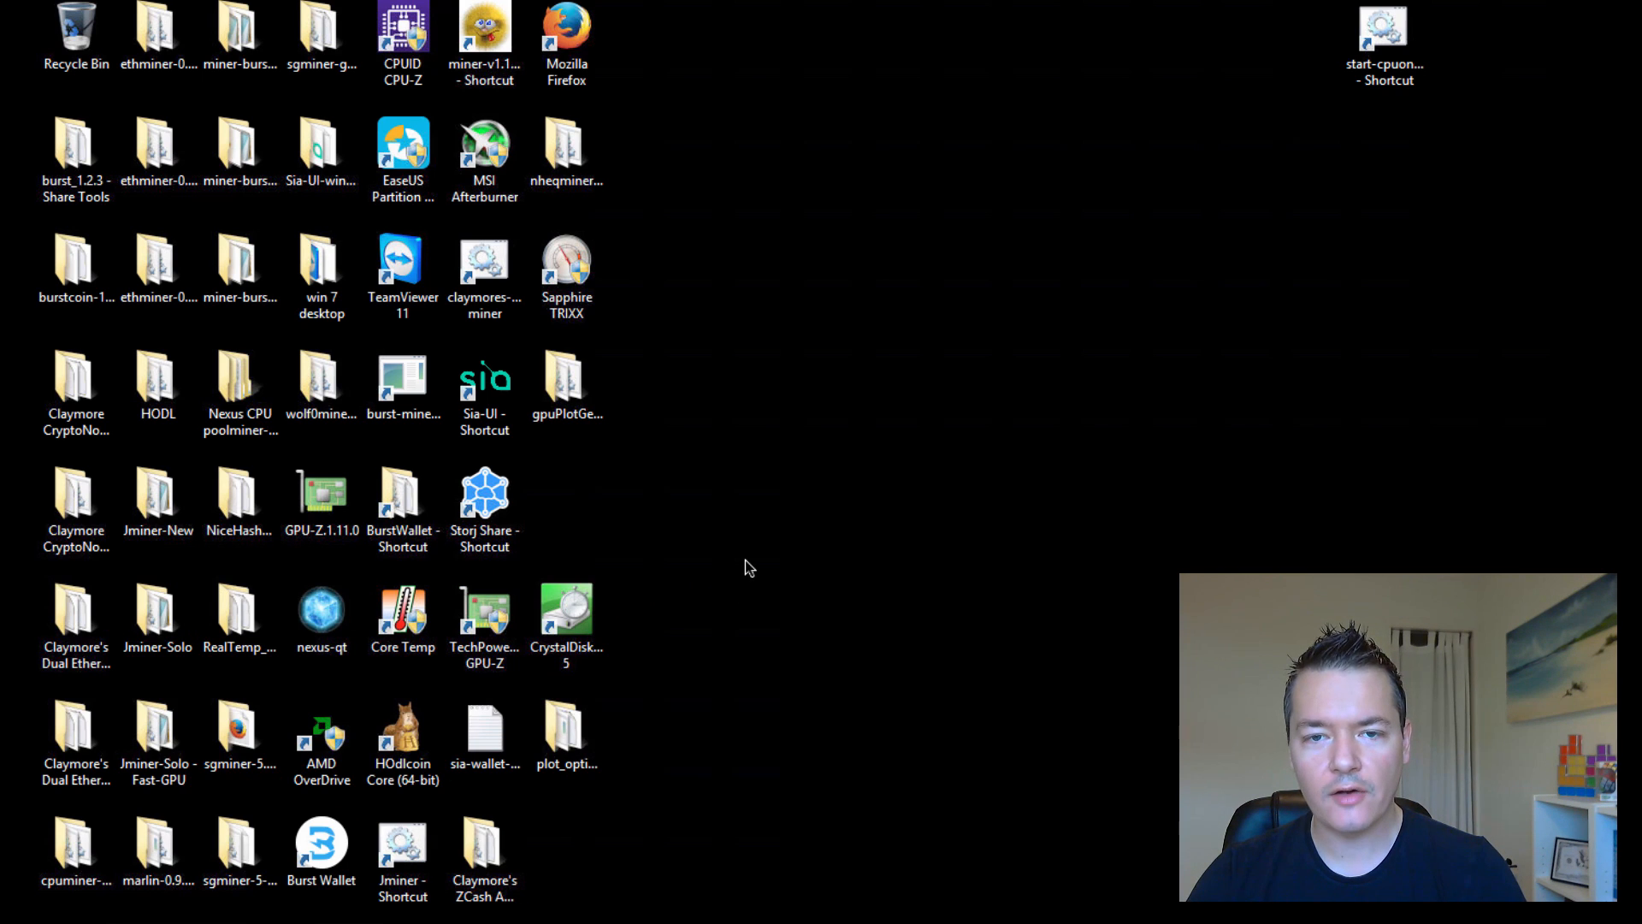
pyautogui.moveTo(818, 626)
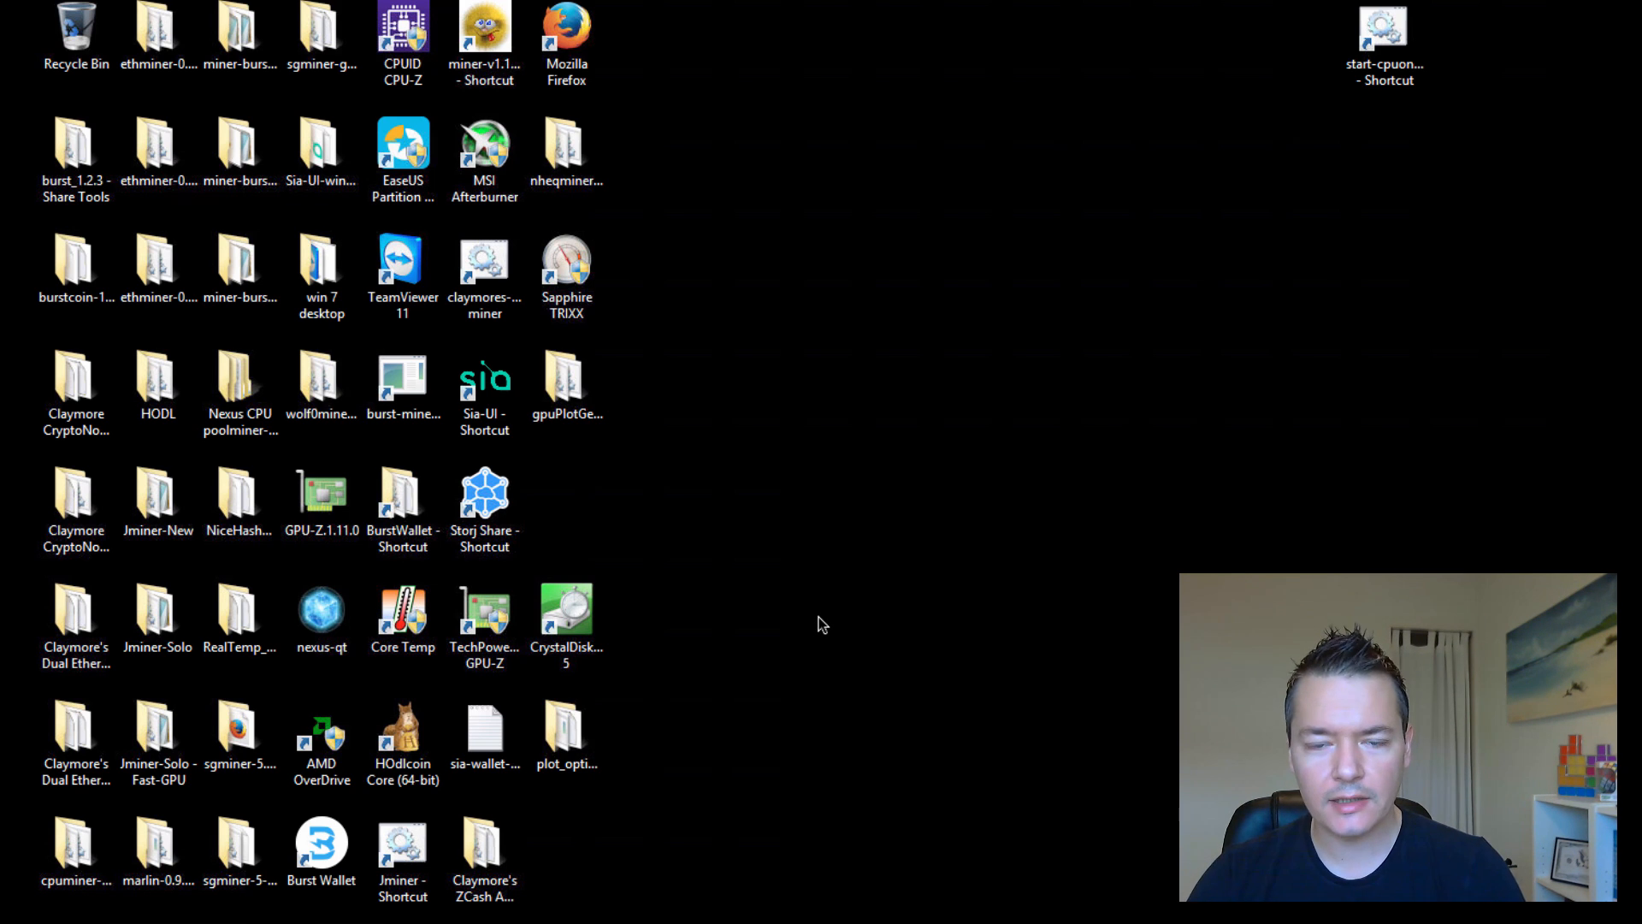
pyautogui.moveTo(795, 630)
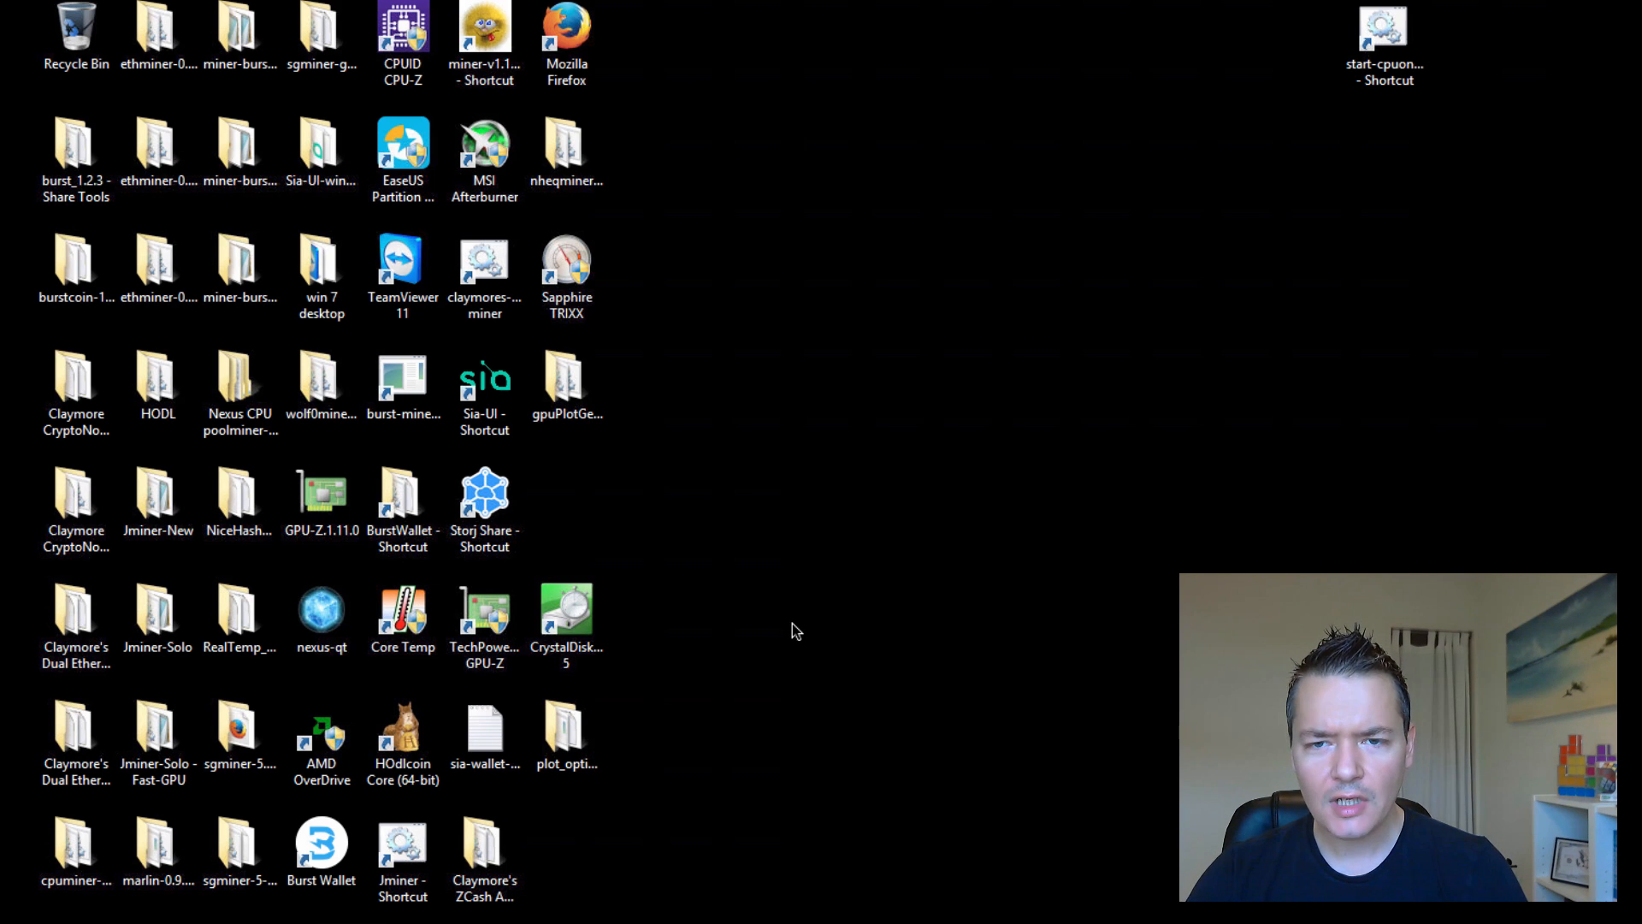
pyautogui.moveTo(765, 621)
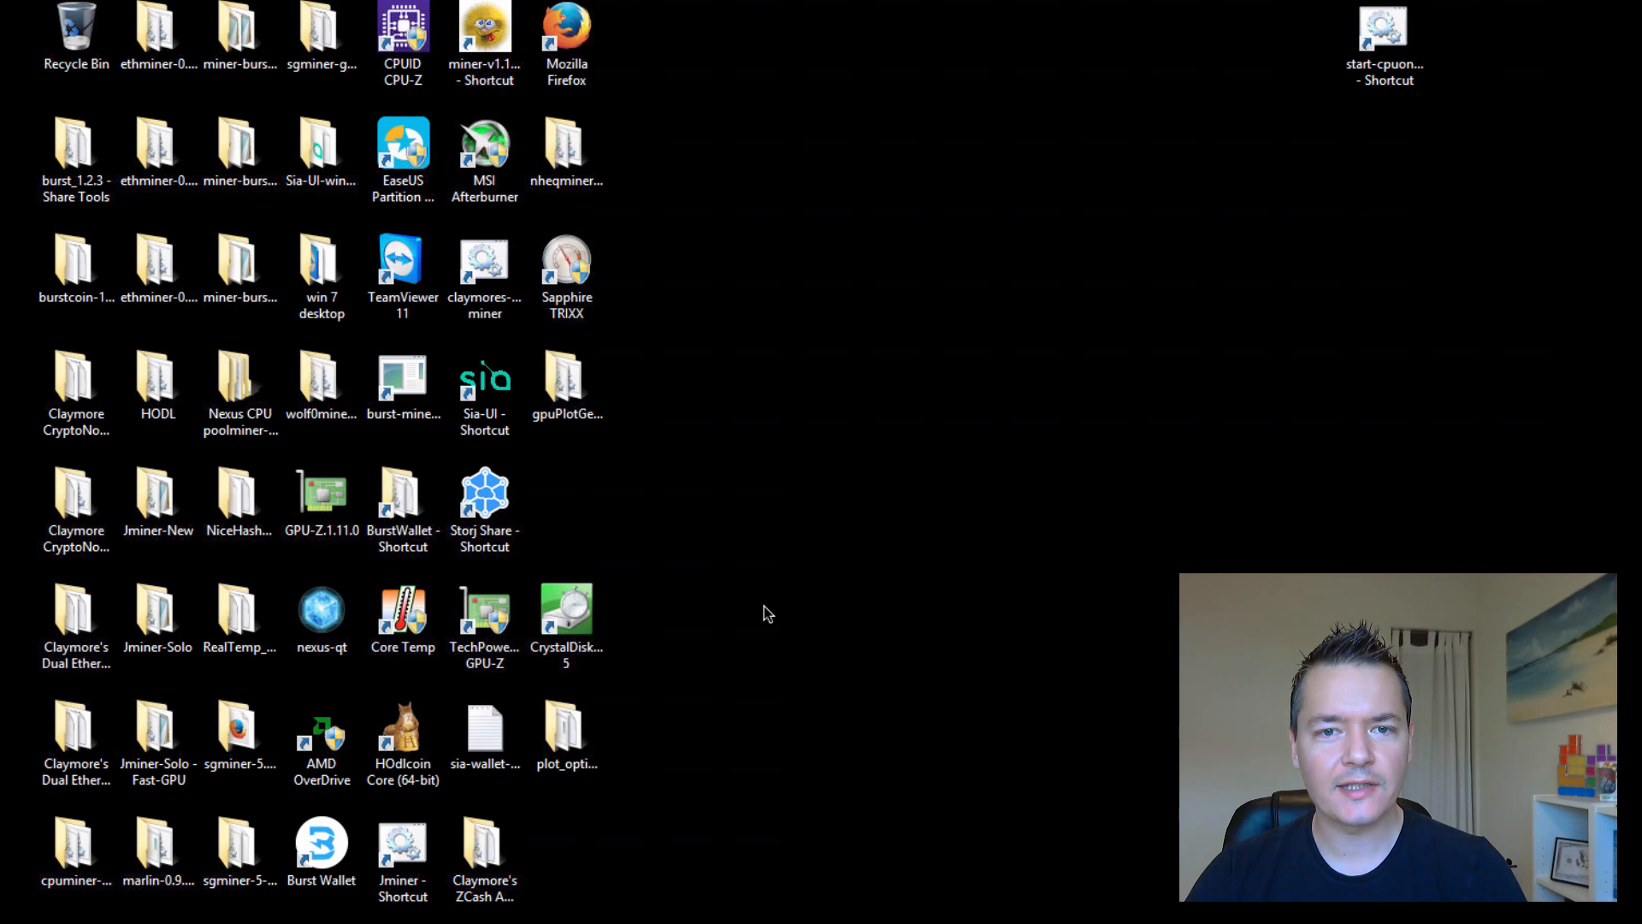
pyautogui.moveTo(753, 580)
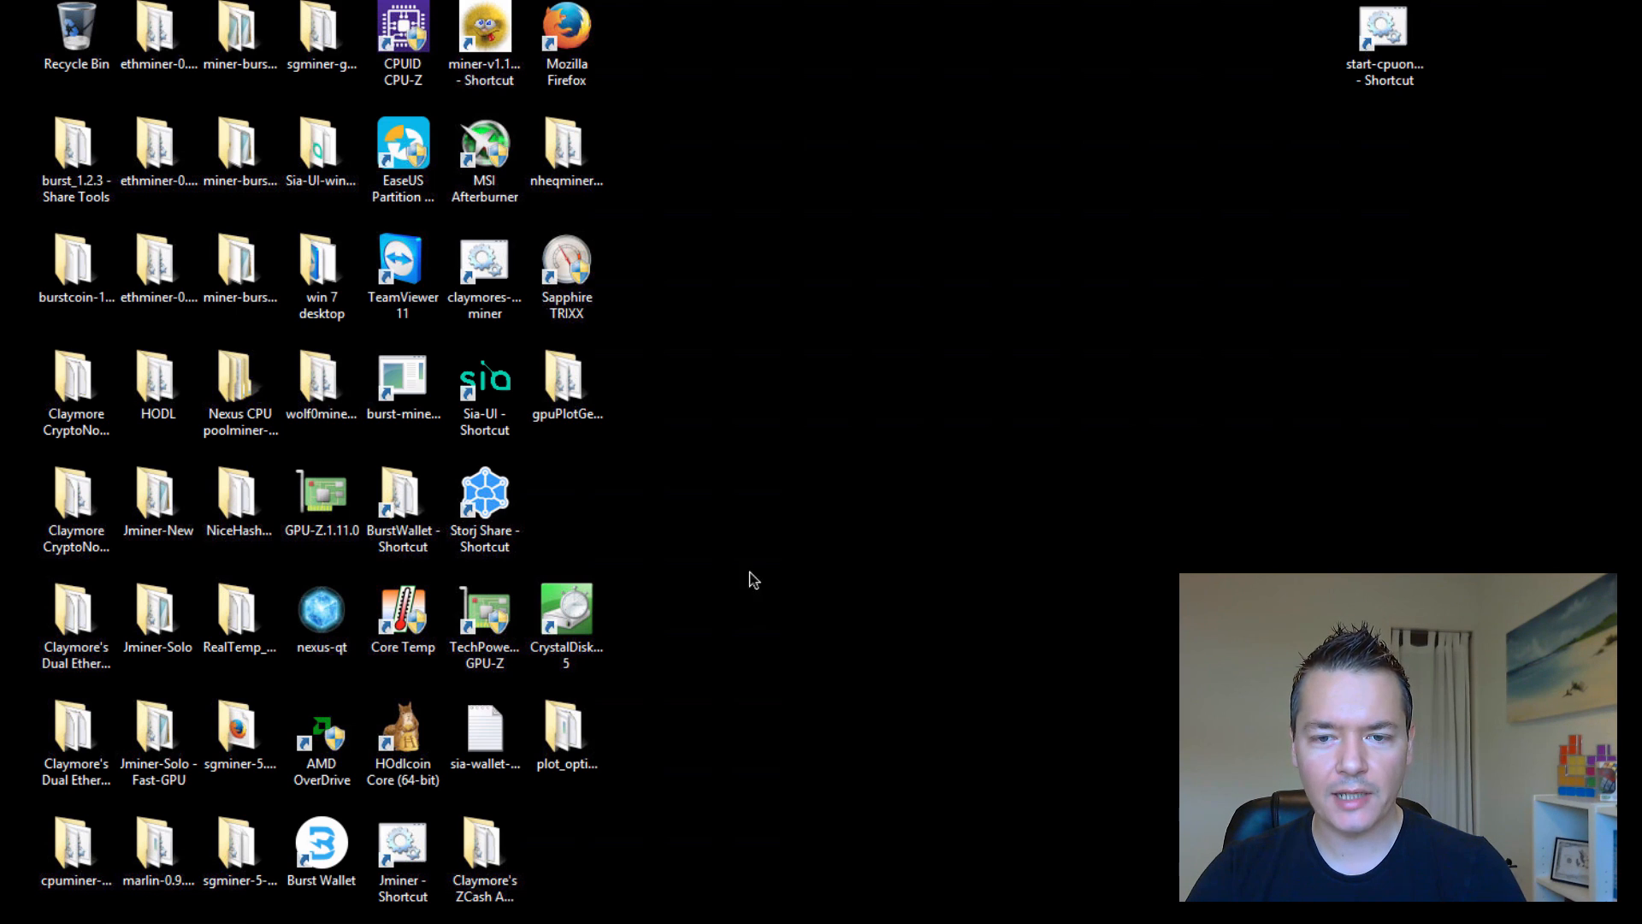
pyautogui.moveTo(451, 488)
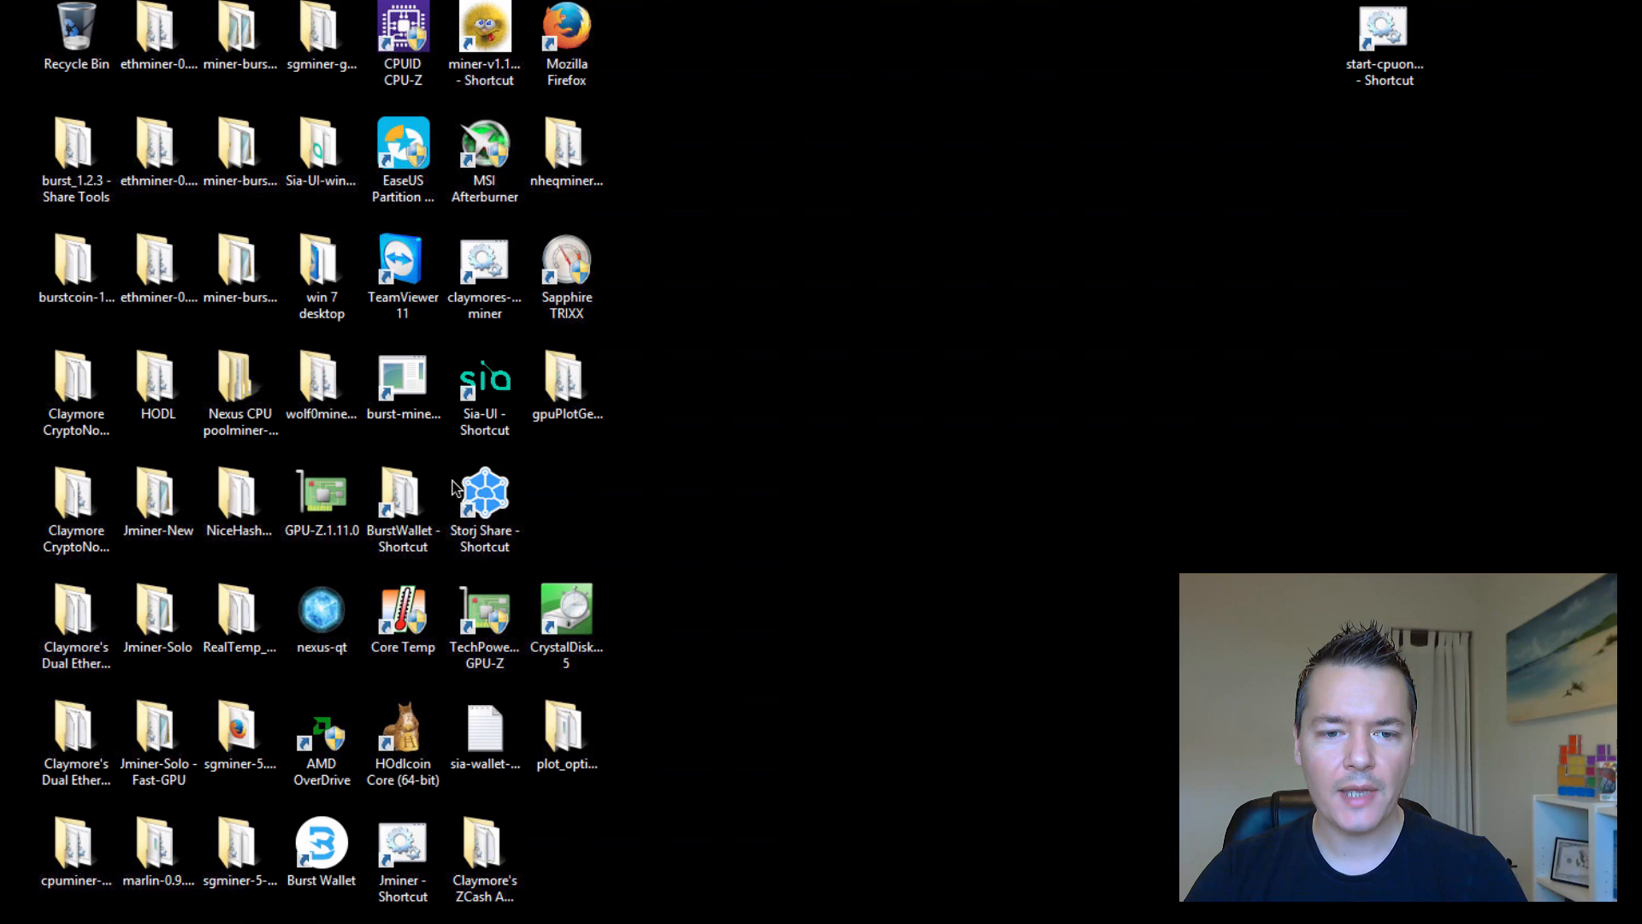
pyautogui.click(157, 493)
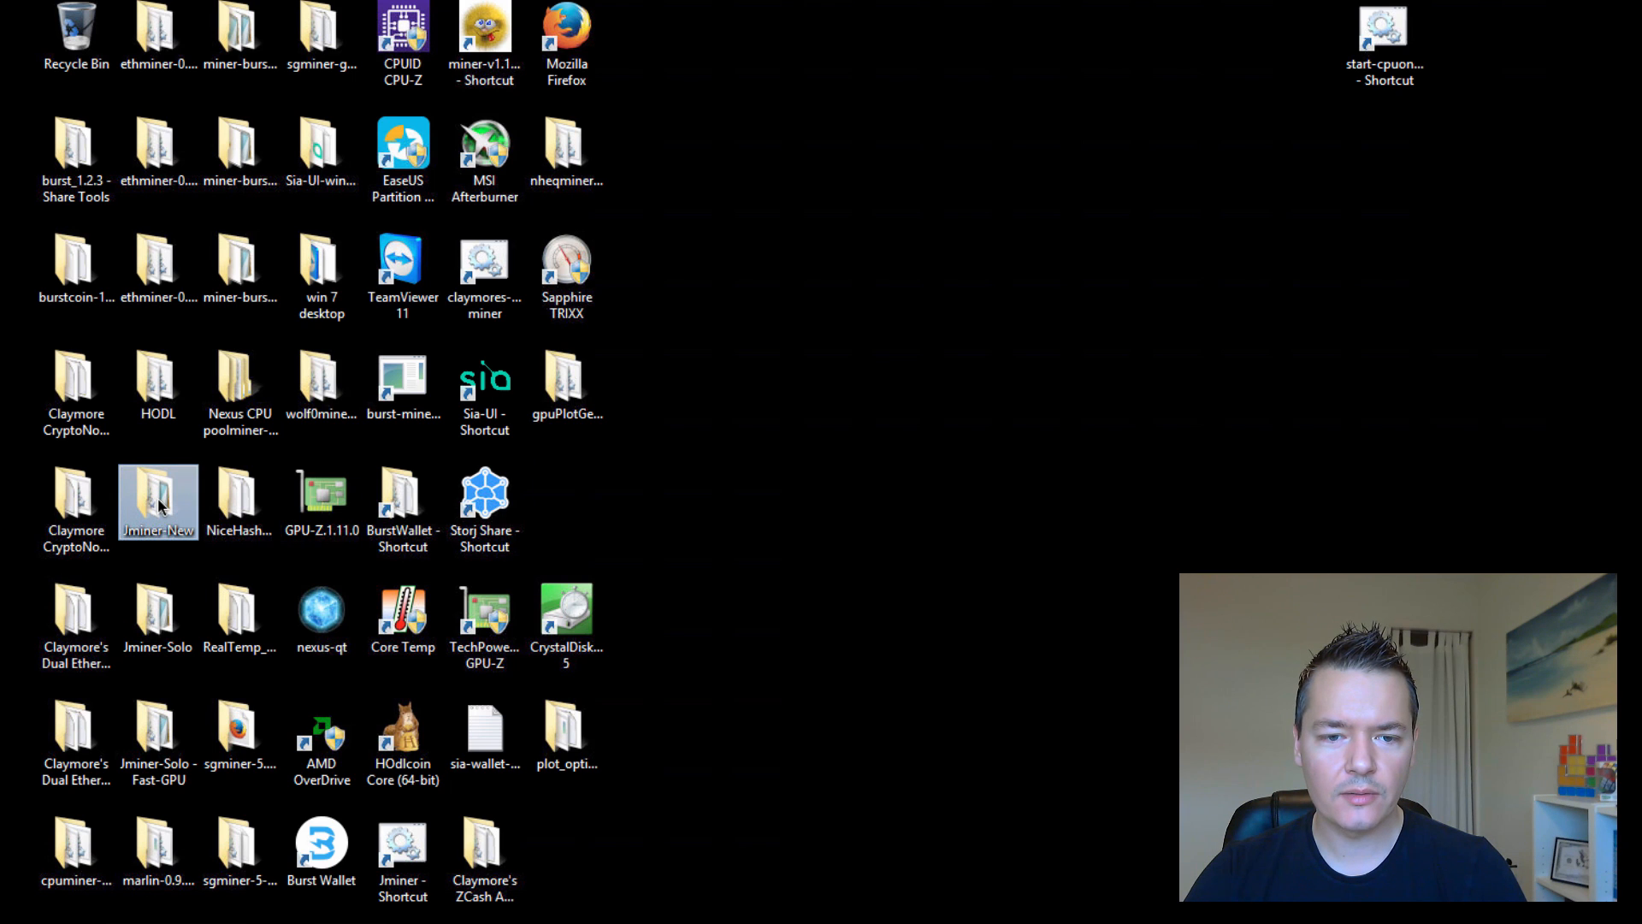
# Copy the Jminer-New folder and check the plot file size in L:\plotsoptimized on the TOSHIBA10 drive
pyautogui.rightClick(157, 503)
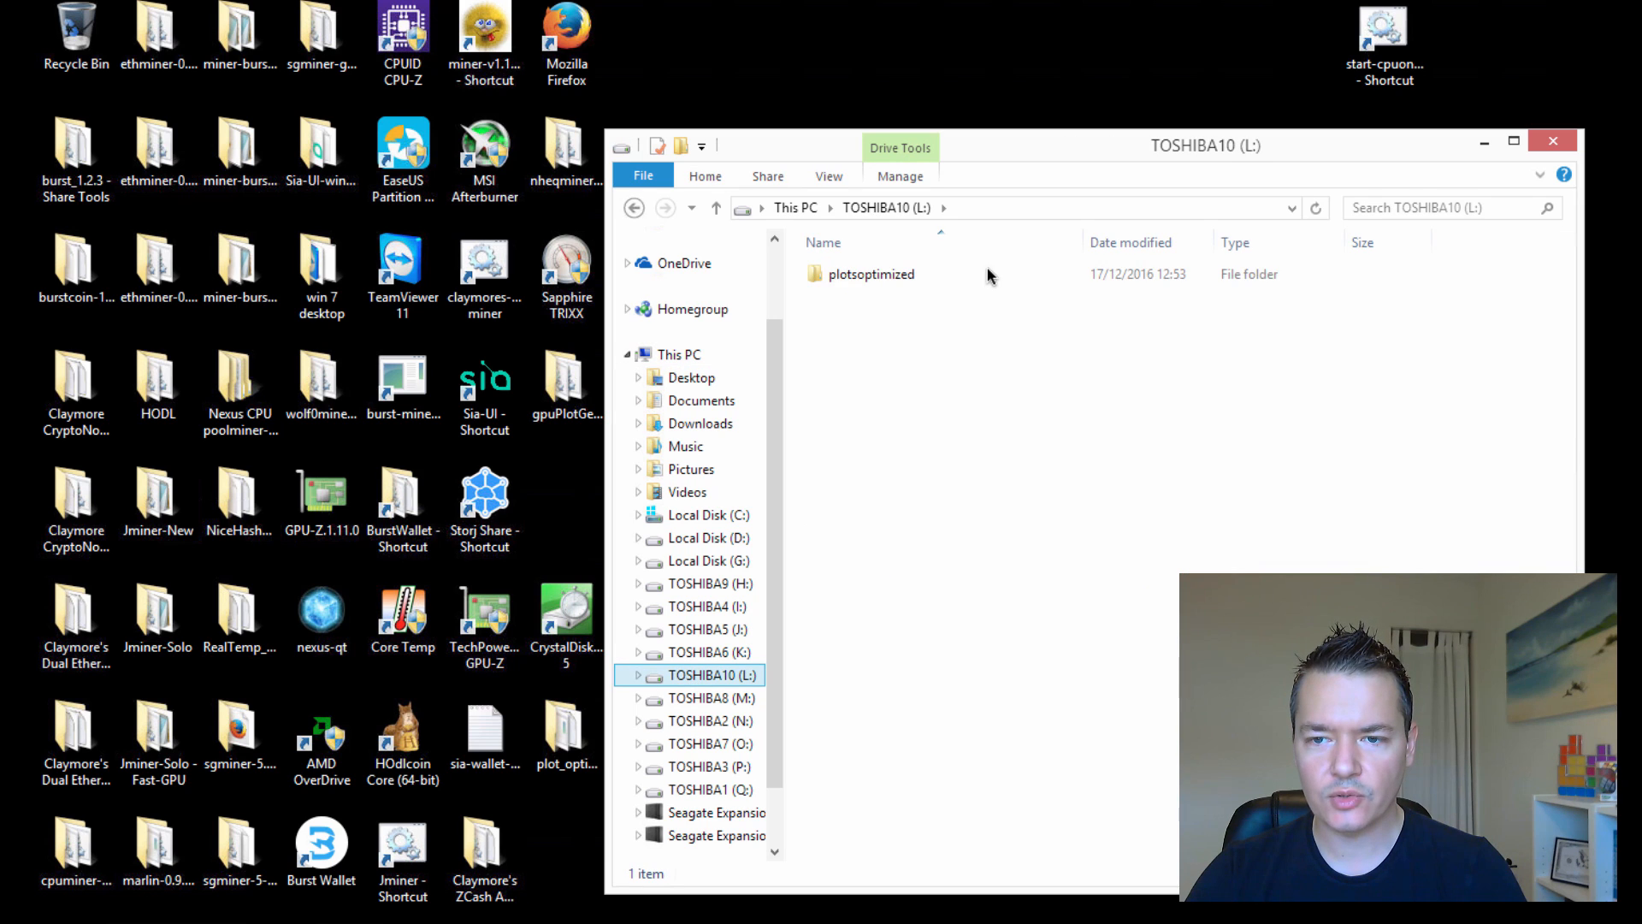
pyautogui.moveTo(1011, 177)
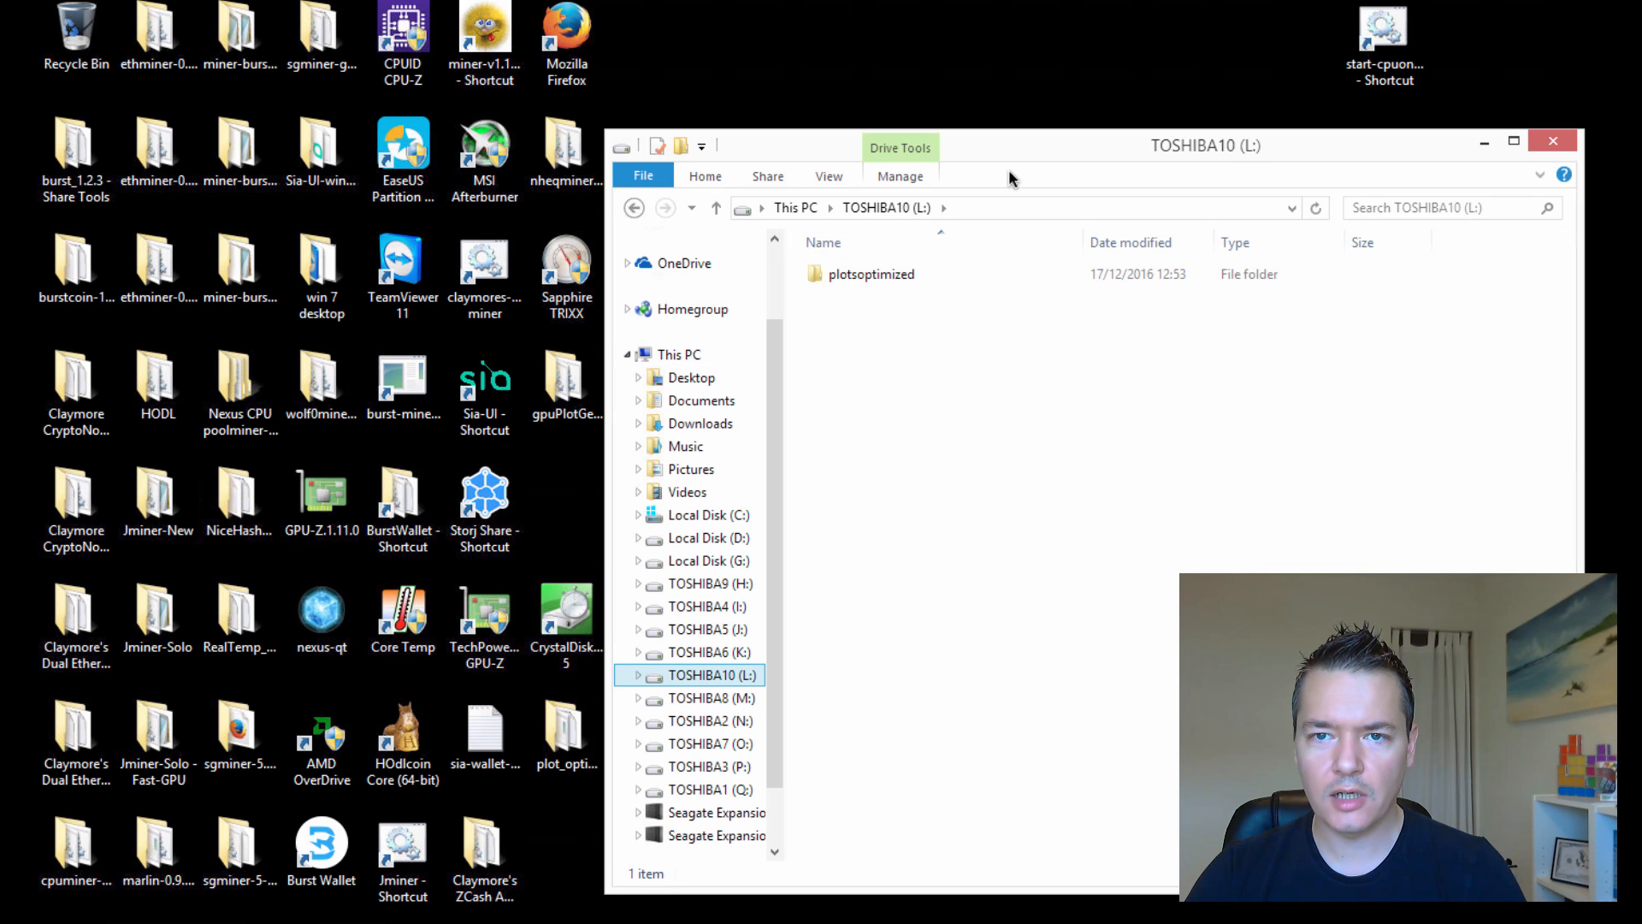
pyautogui.moveTo(1001, 185)
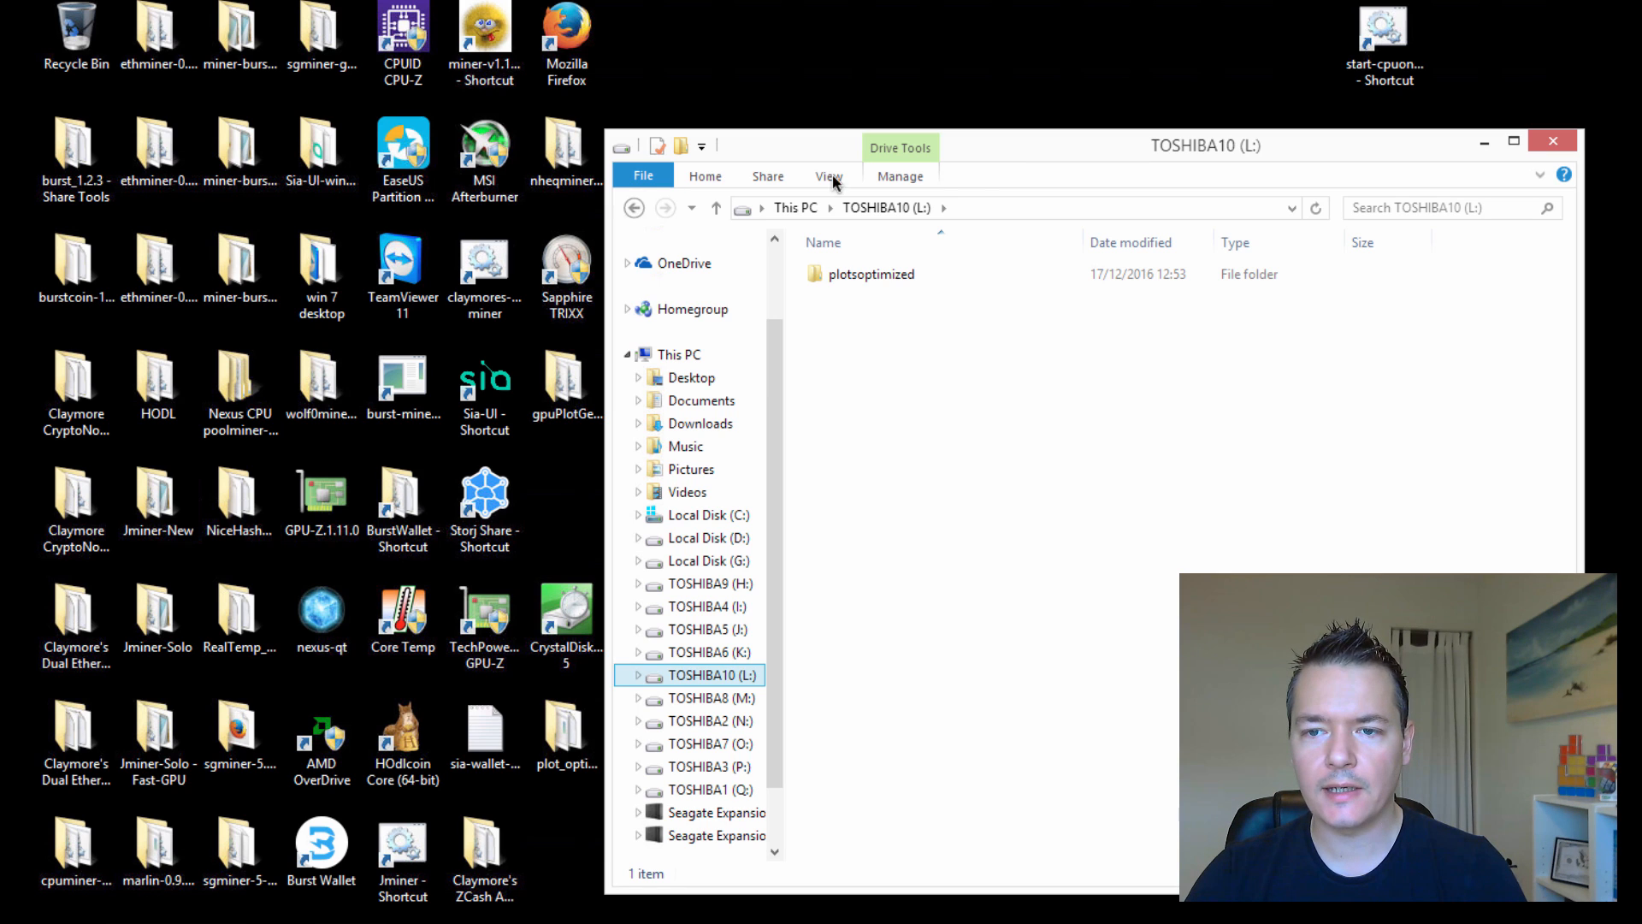
pyautogui.click(872, 273)
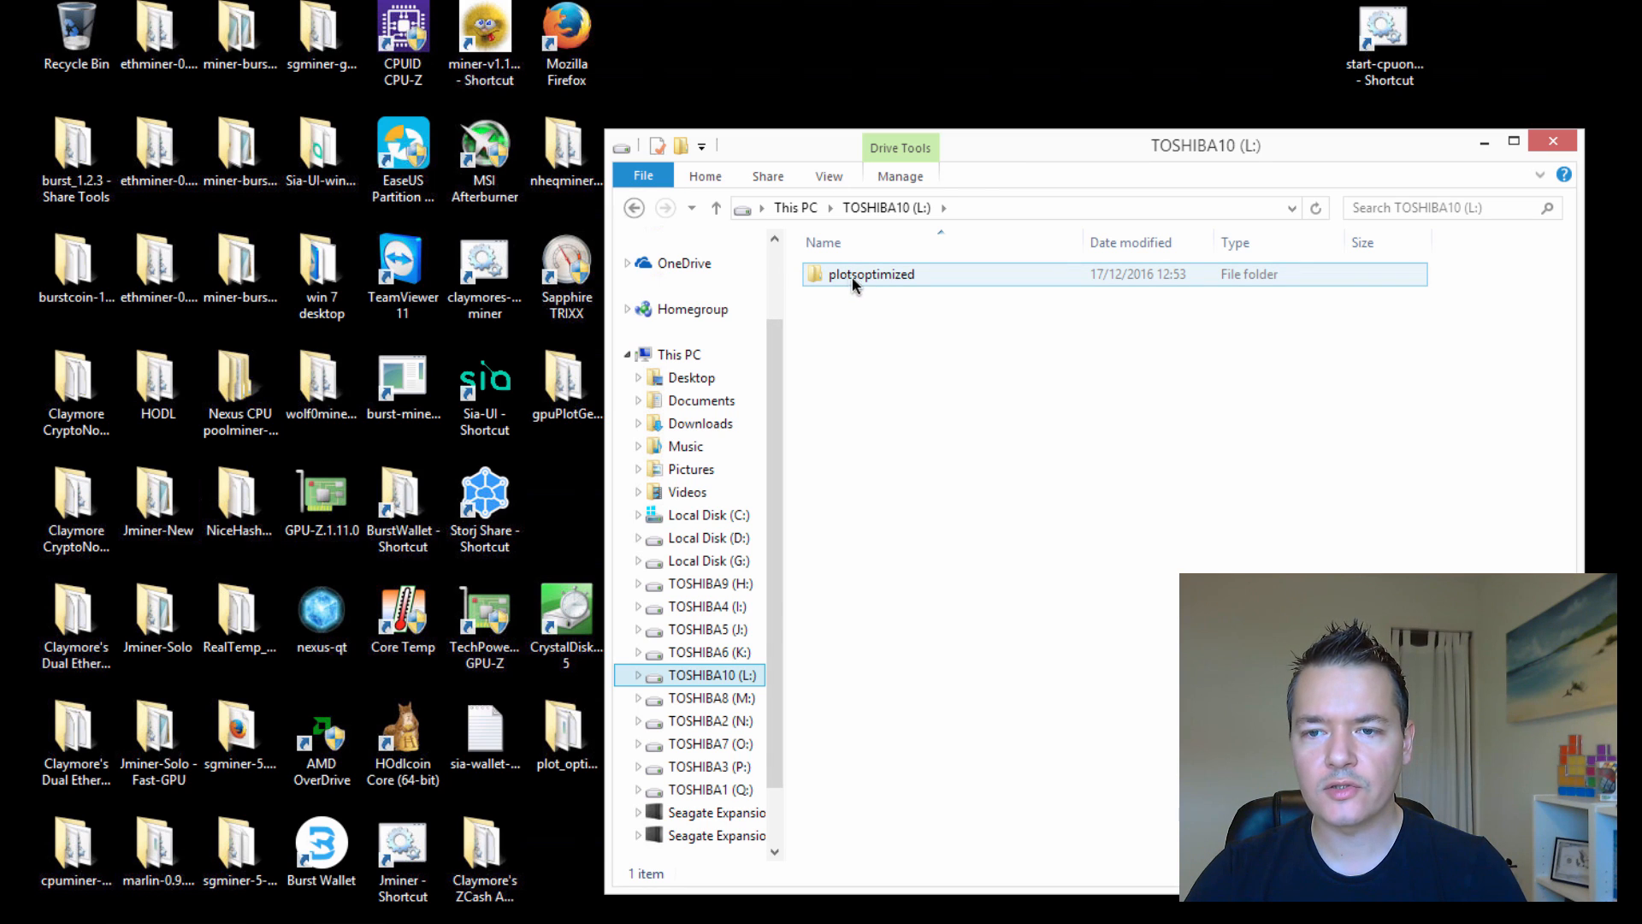
pyautogui.doubleClick(869, 273)
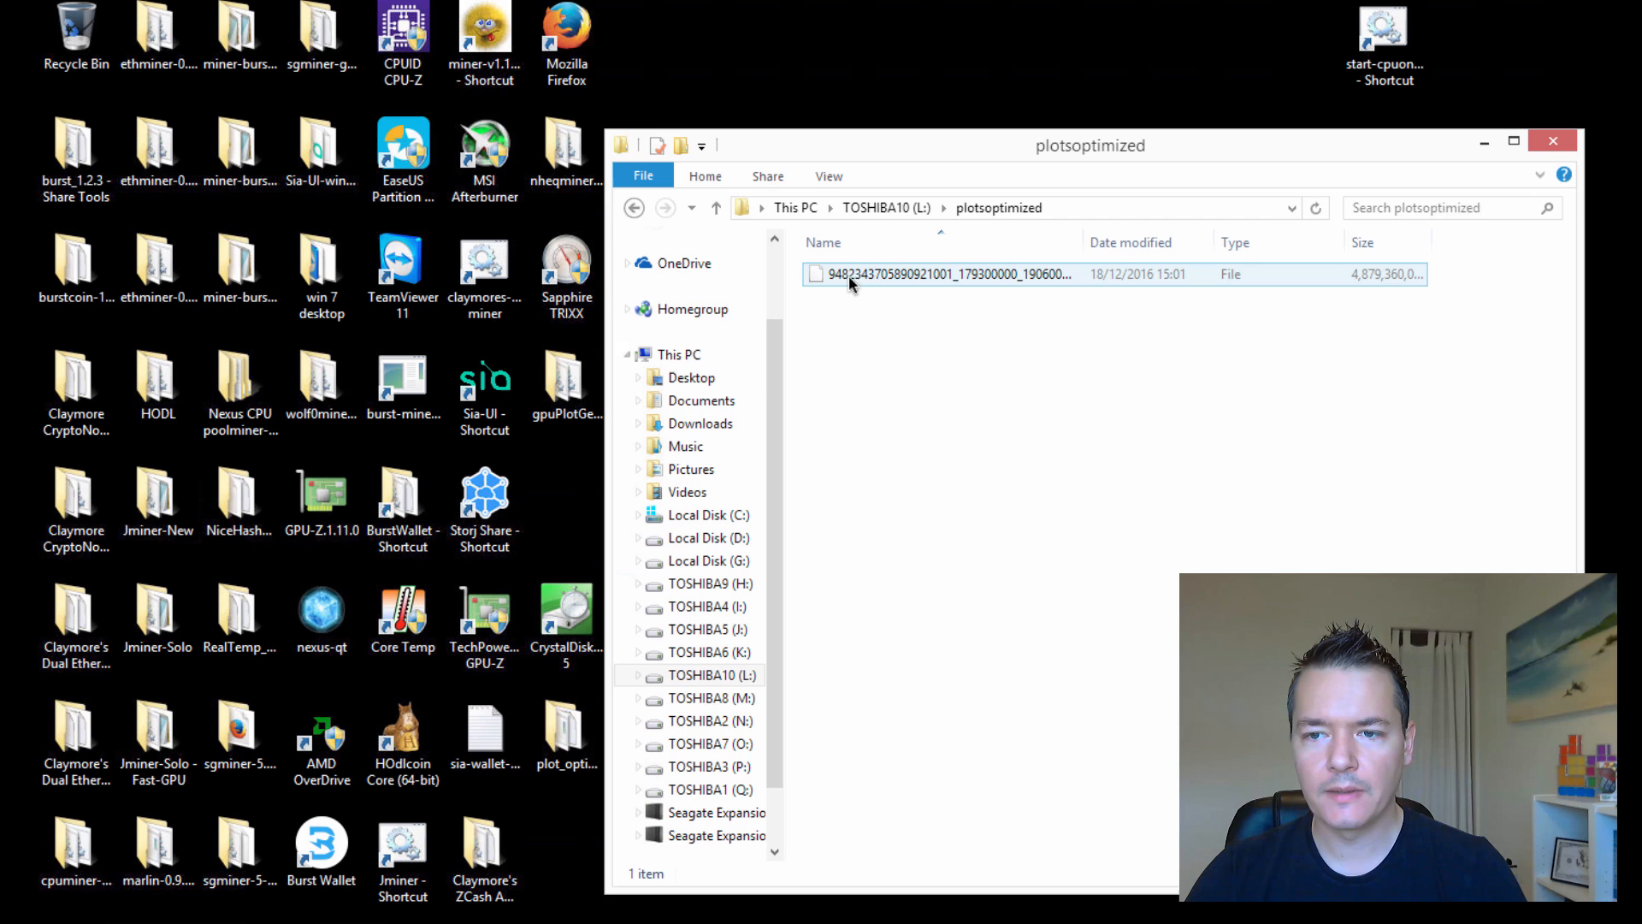
pyautogui.click(946, 273)
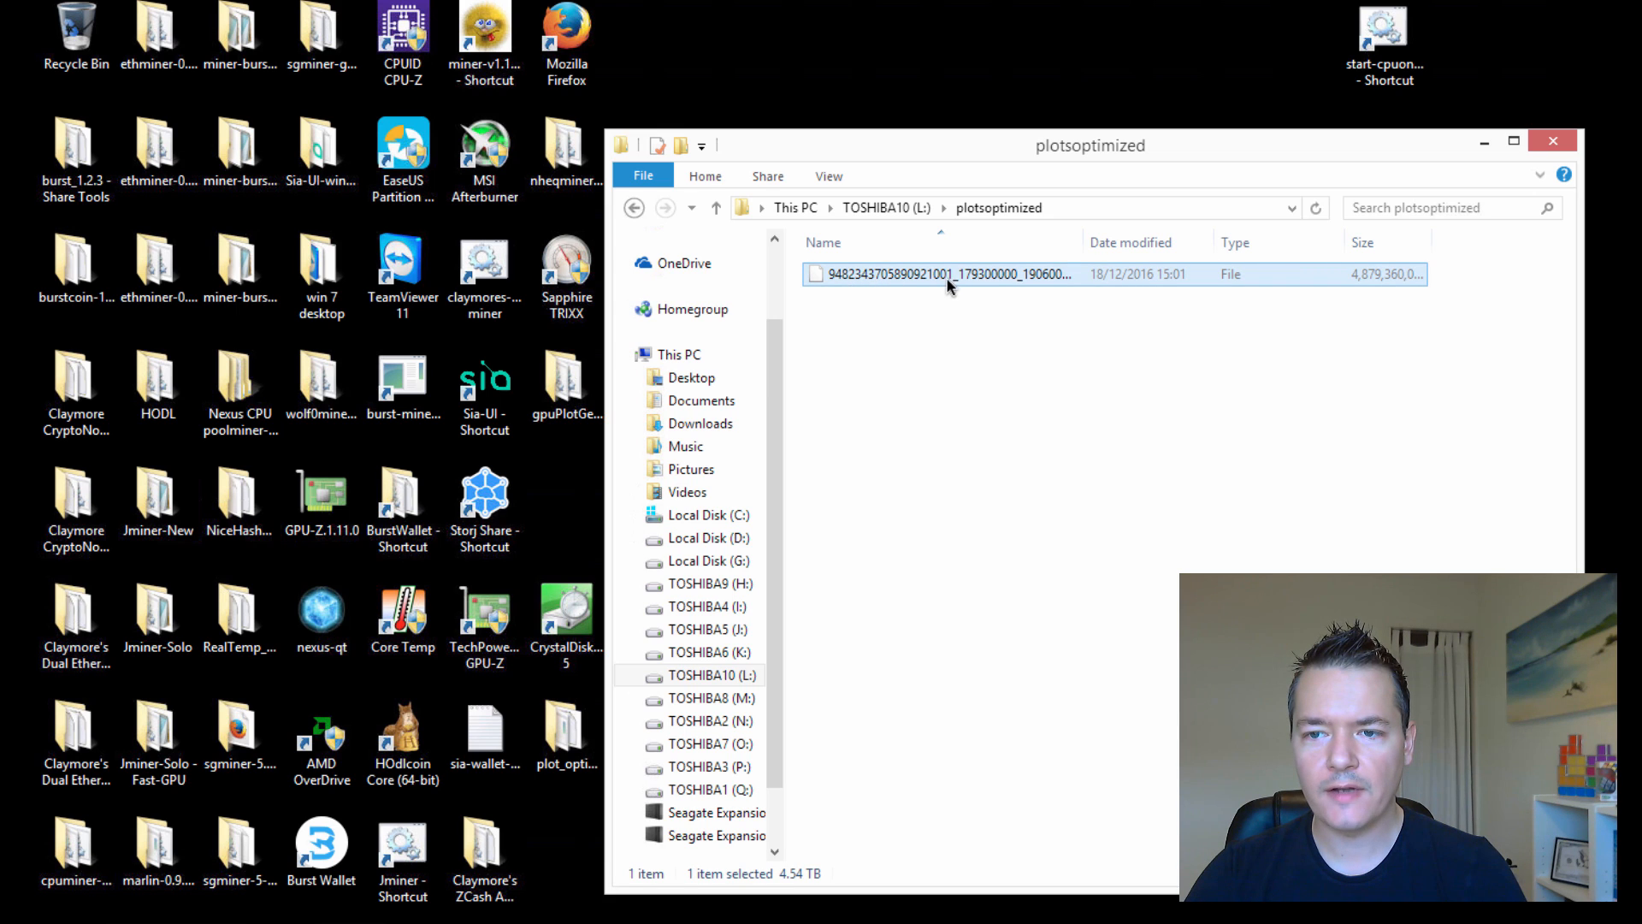
pyautogui.moveTo(982, 278)
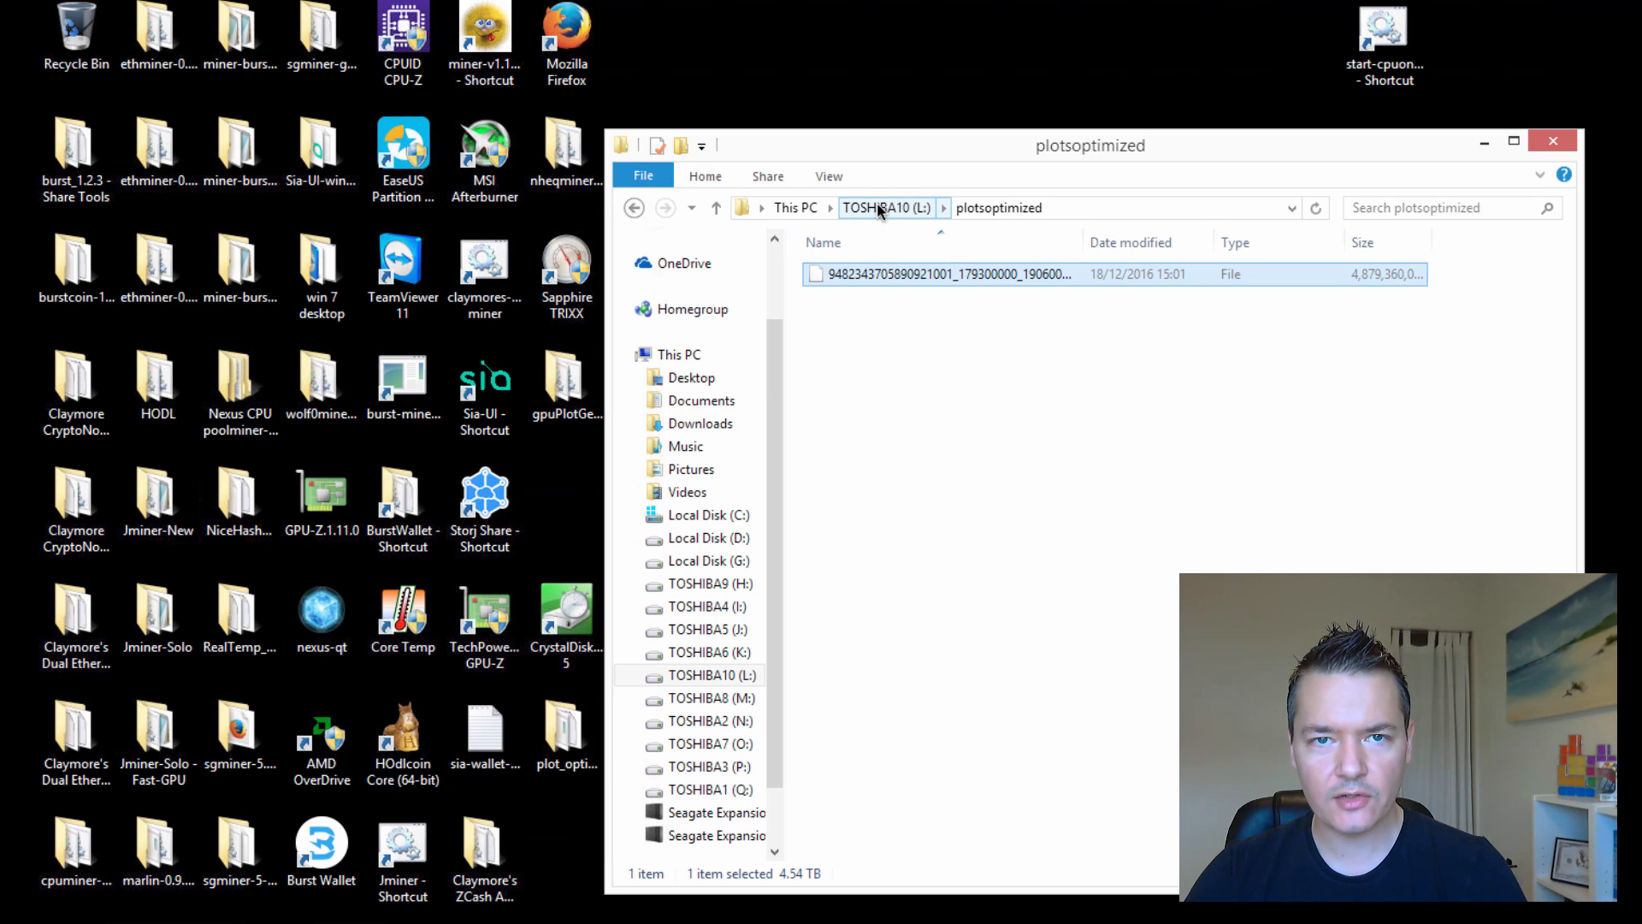
pyautogui.moveTo(891, 342)
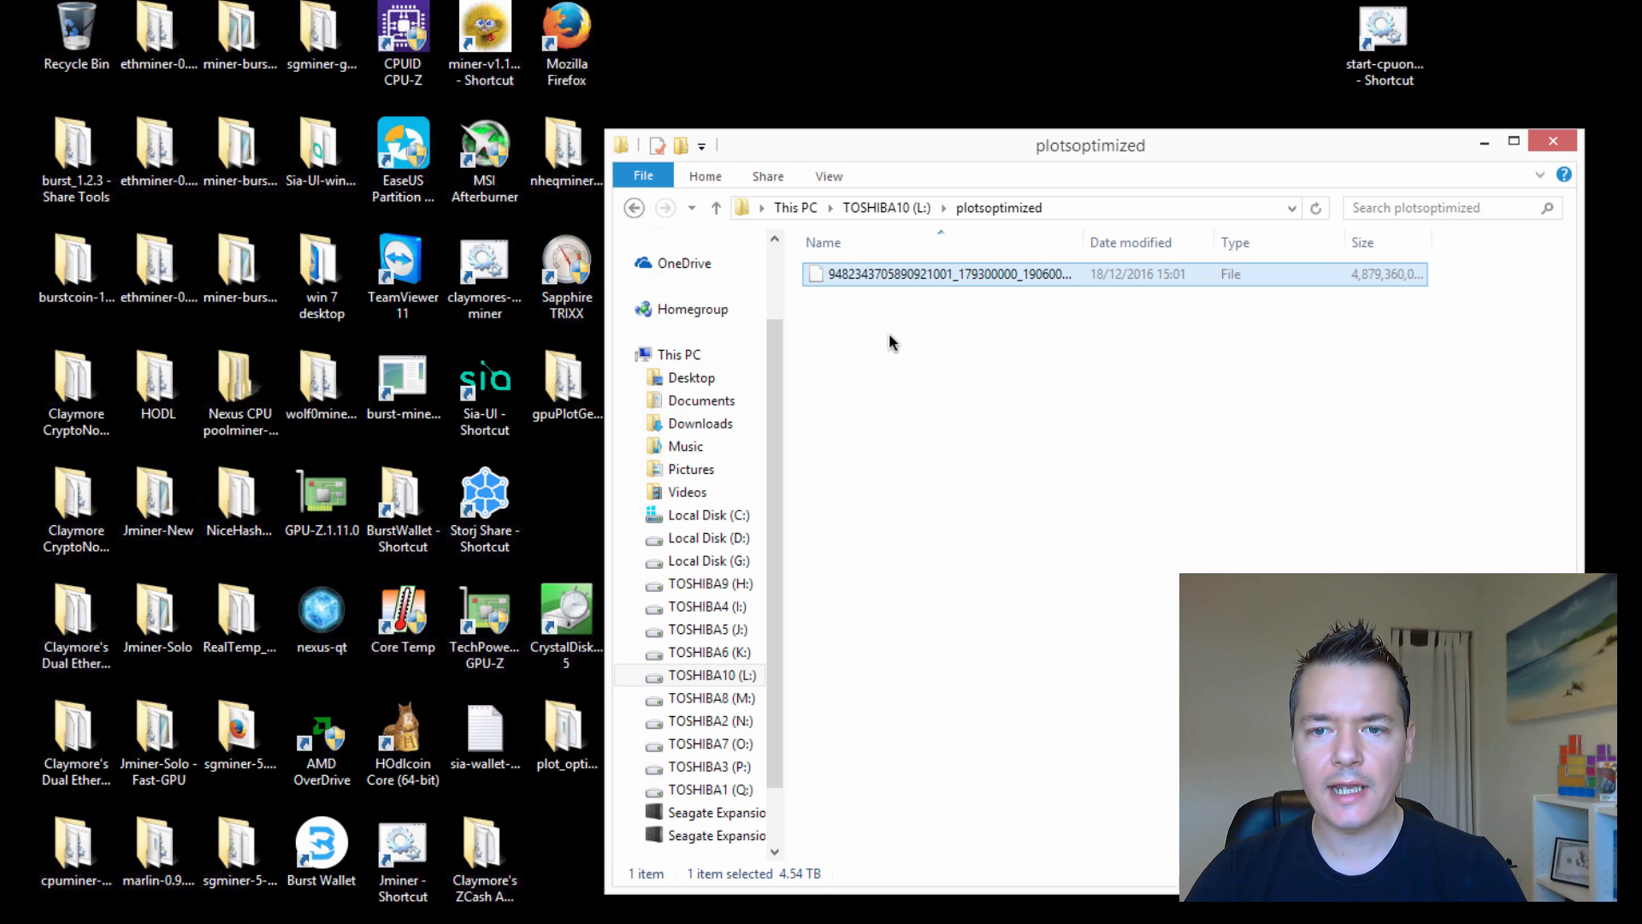
pyautogui.click(717, 207)
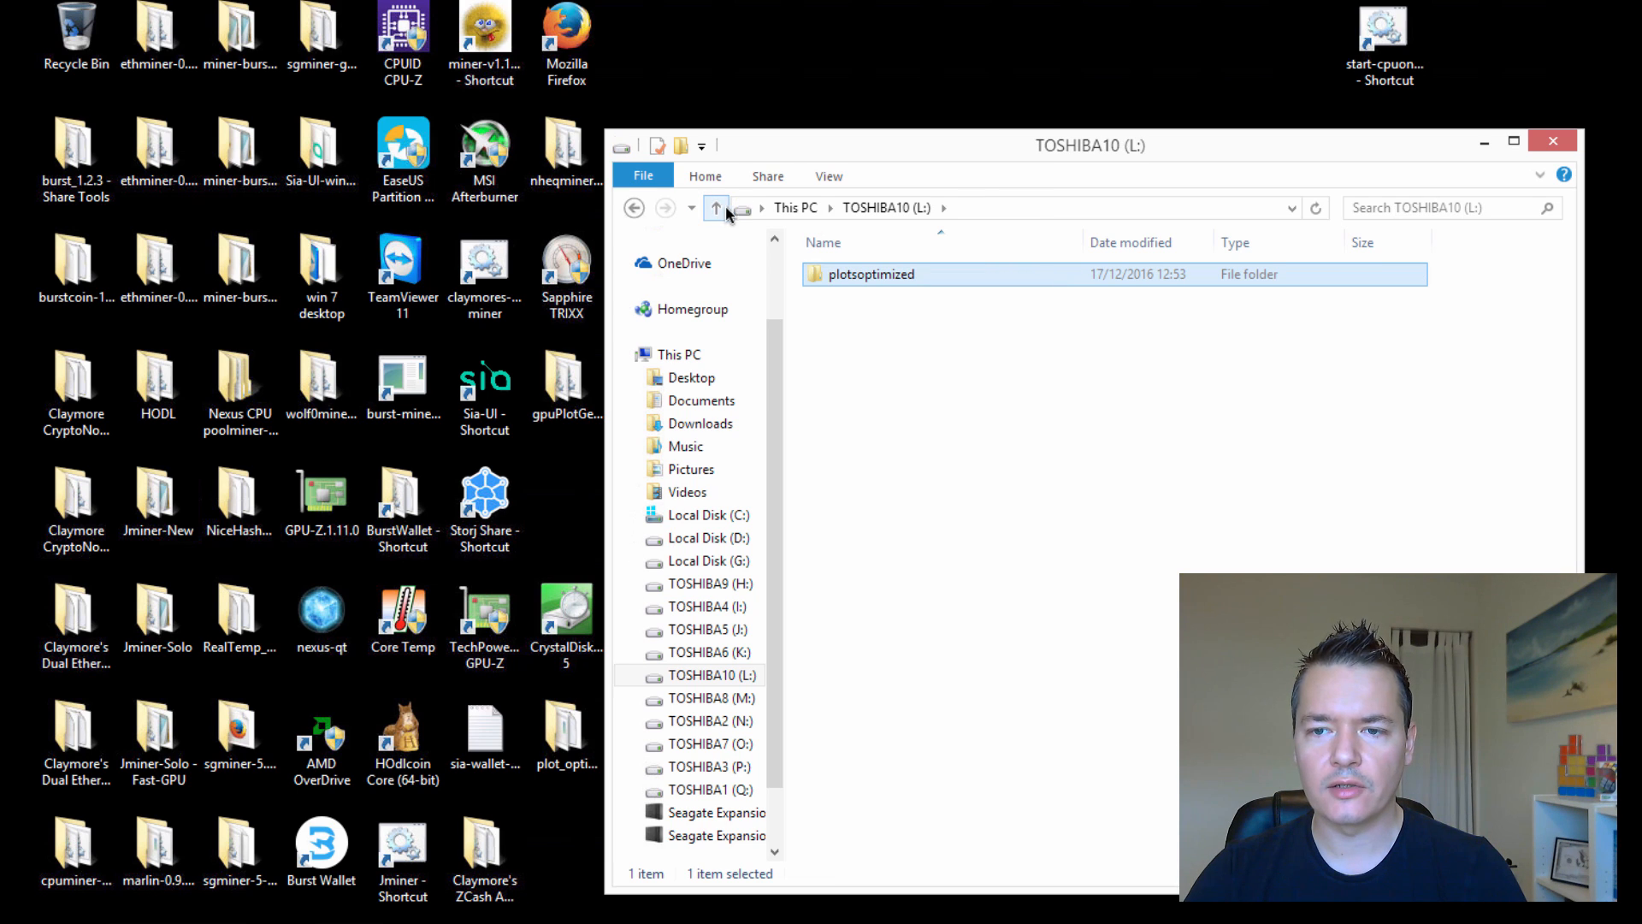
pyautogui.moveTo(1552, 142)
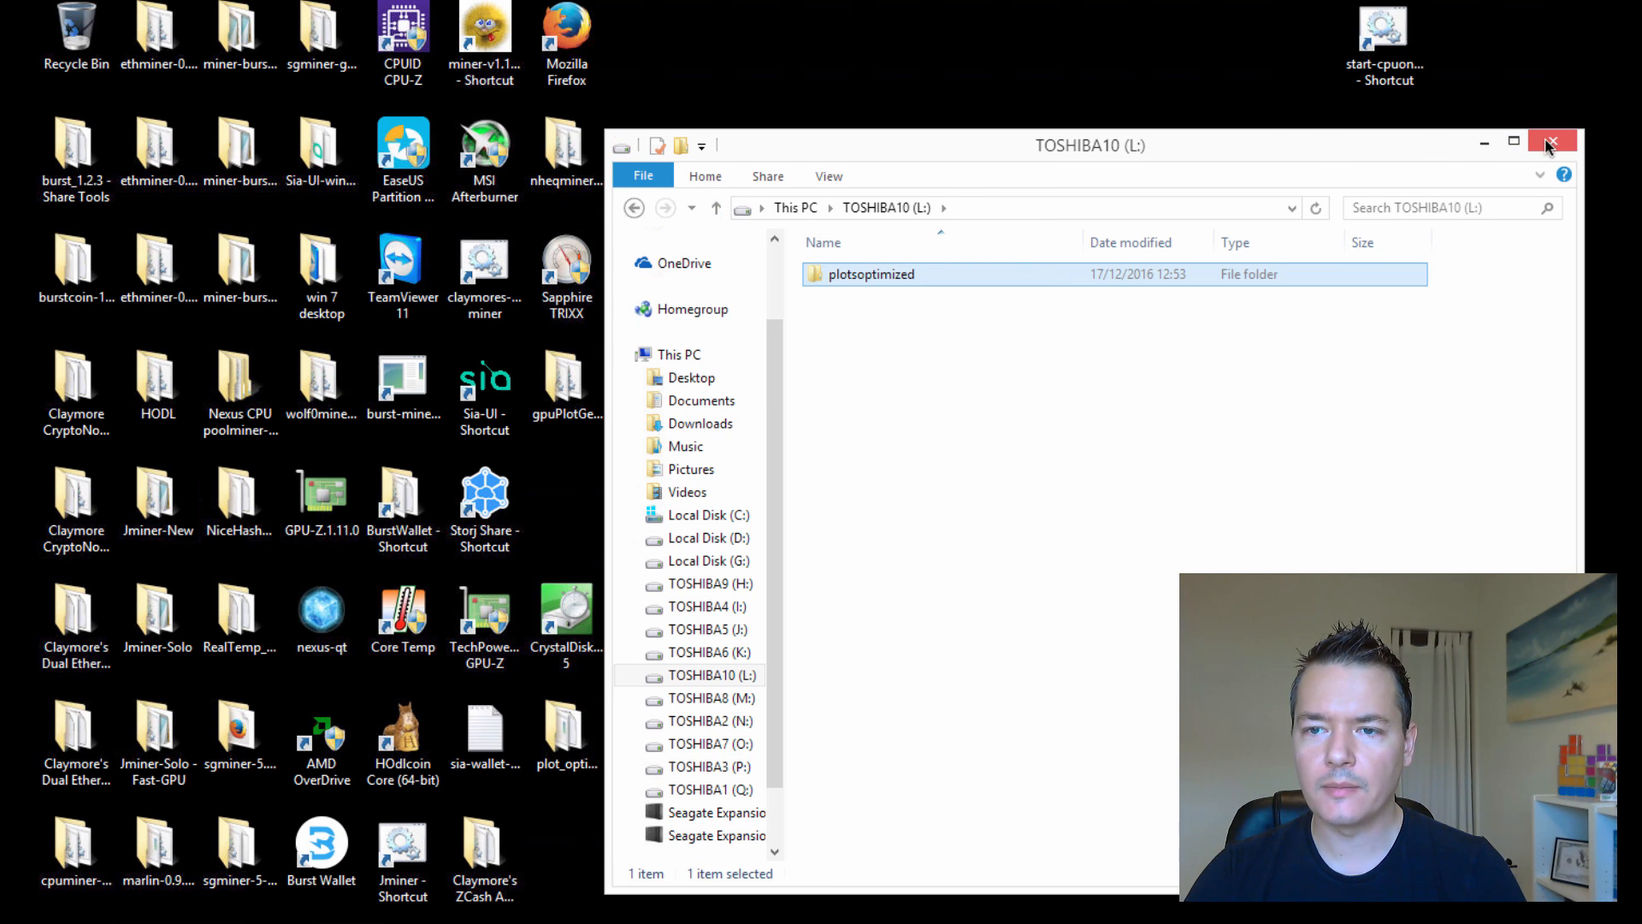
pyautogui.click(1554, 142)
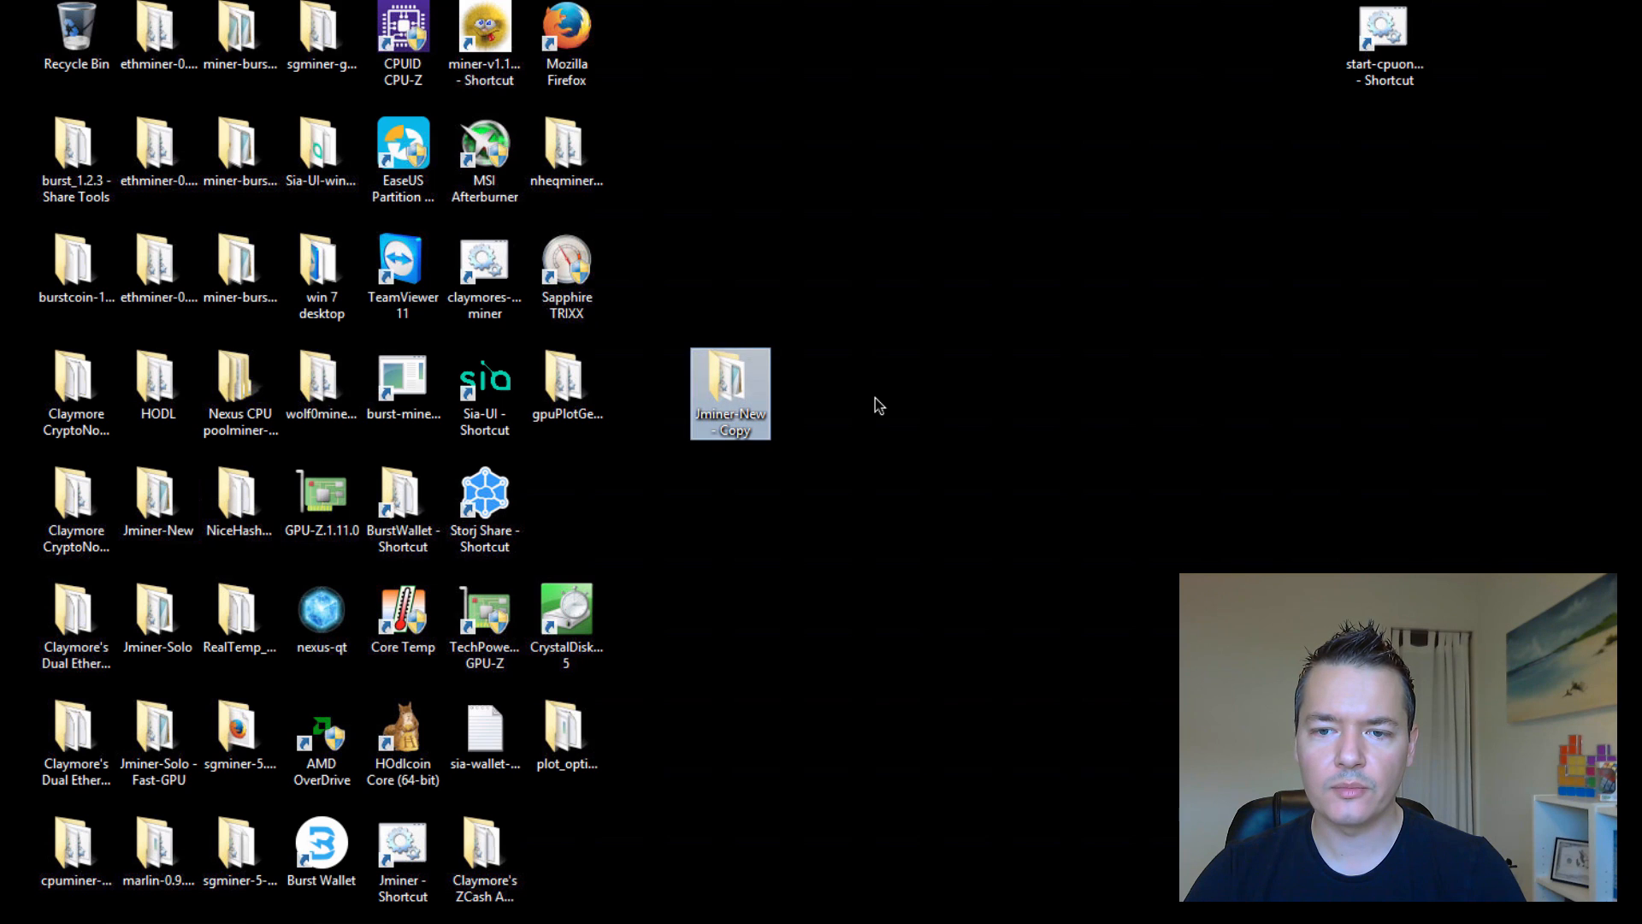
# In the Jminer-New - Copy folder, open jminer.properties for editing via Edit
pyautogui.doubleClick(731, 394)
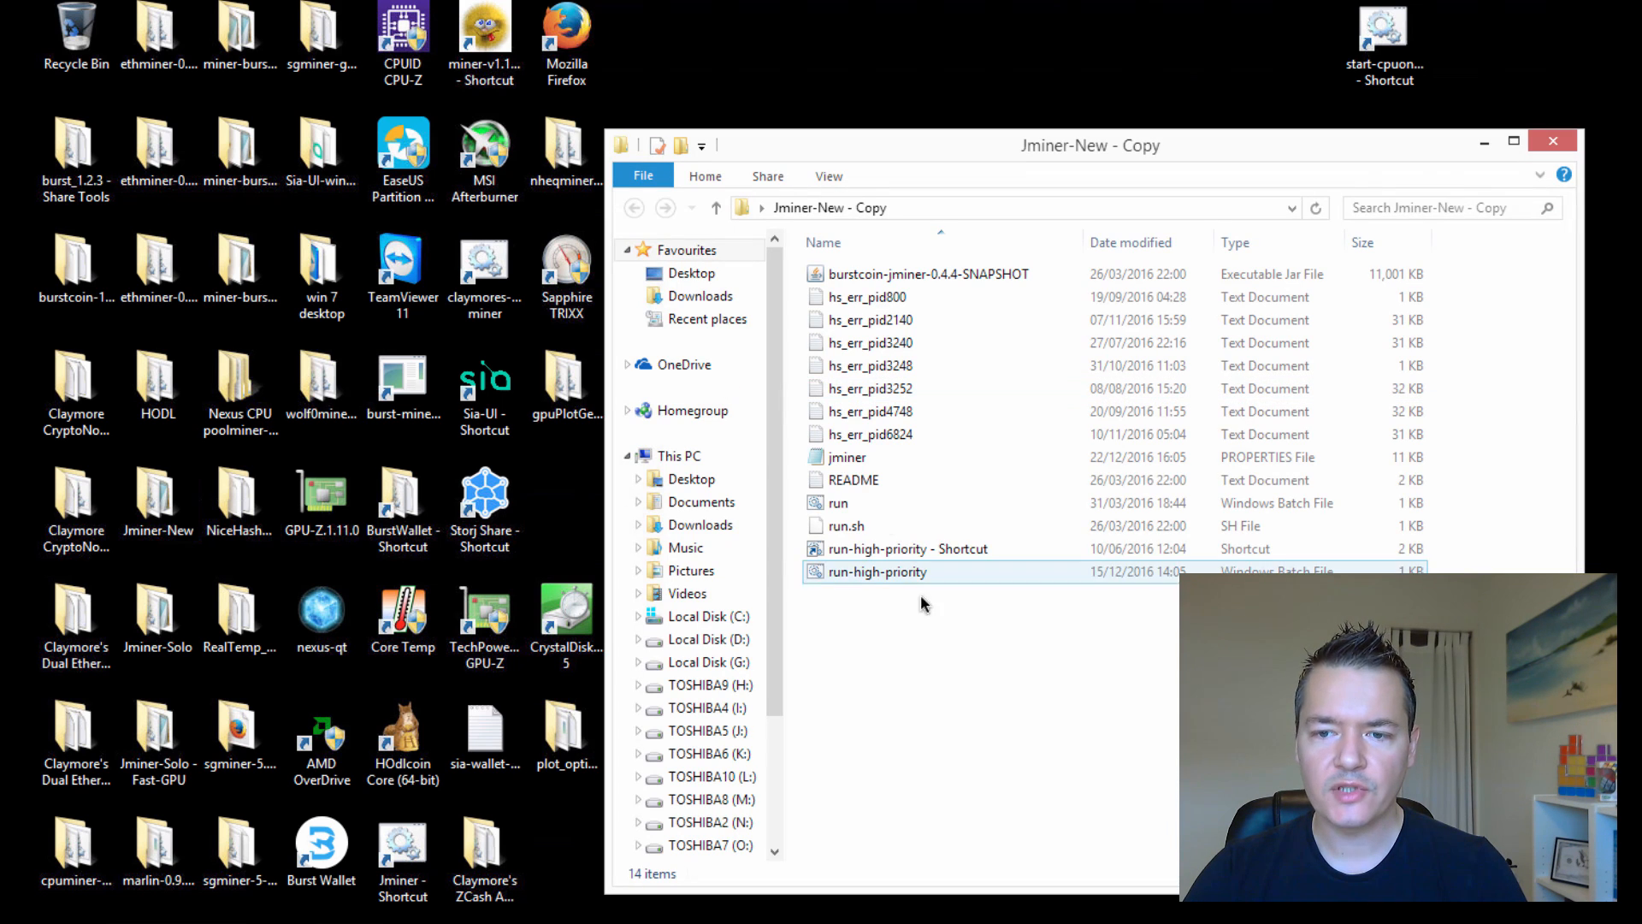
pyautogui.rightClick(846, 457)
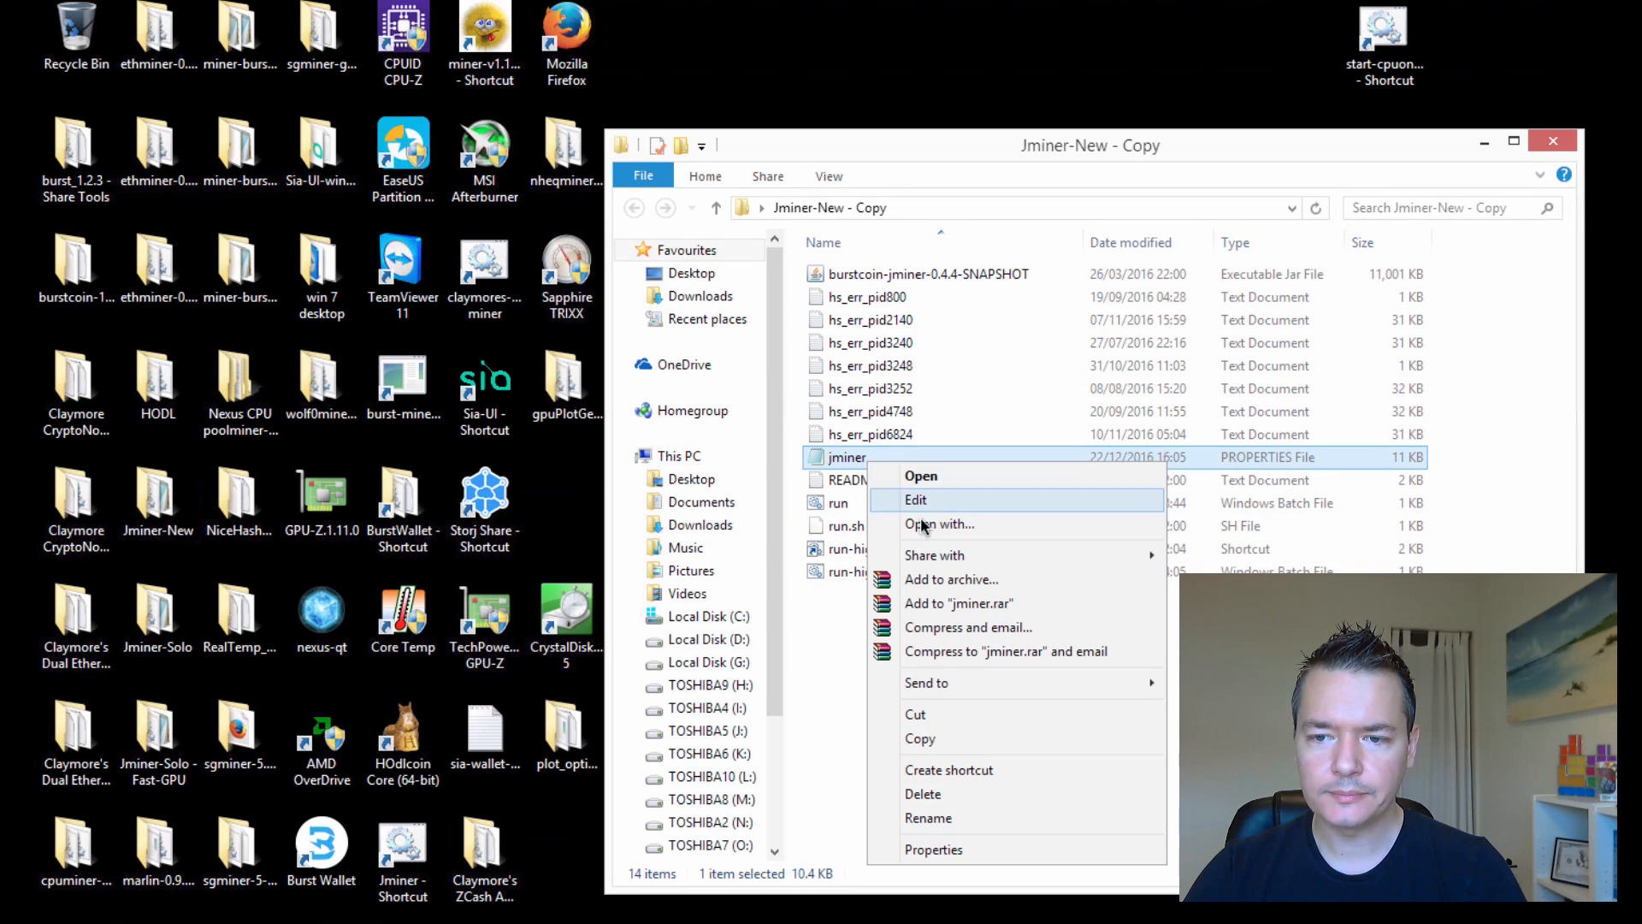
pyautogui.click(941, 511)
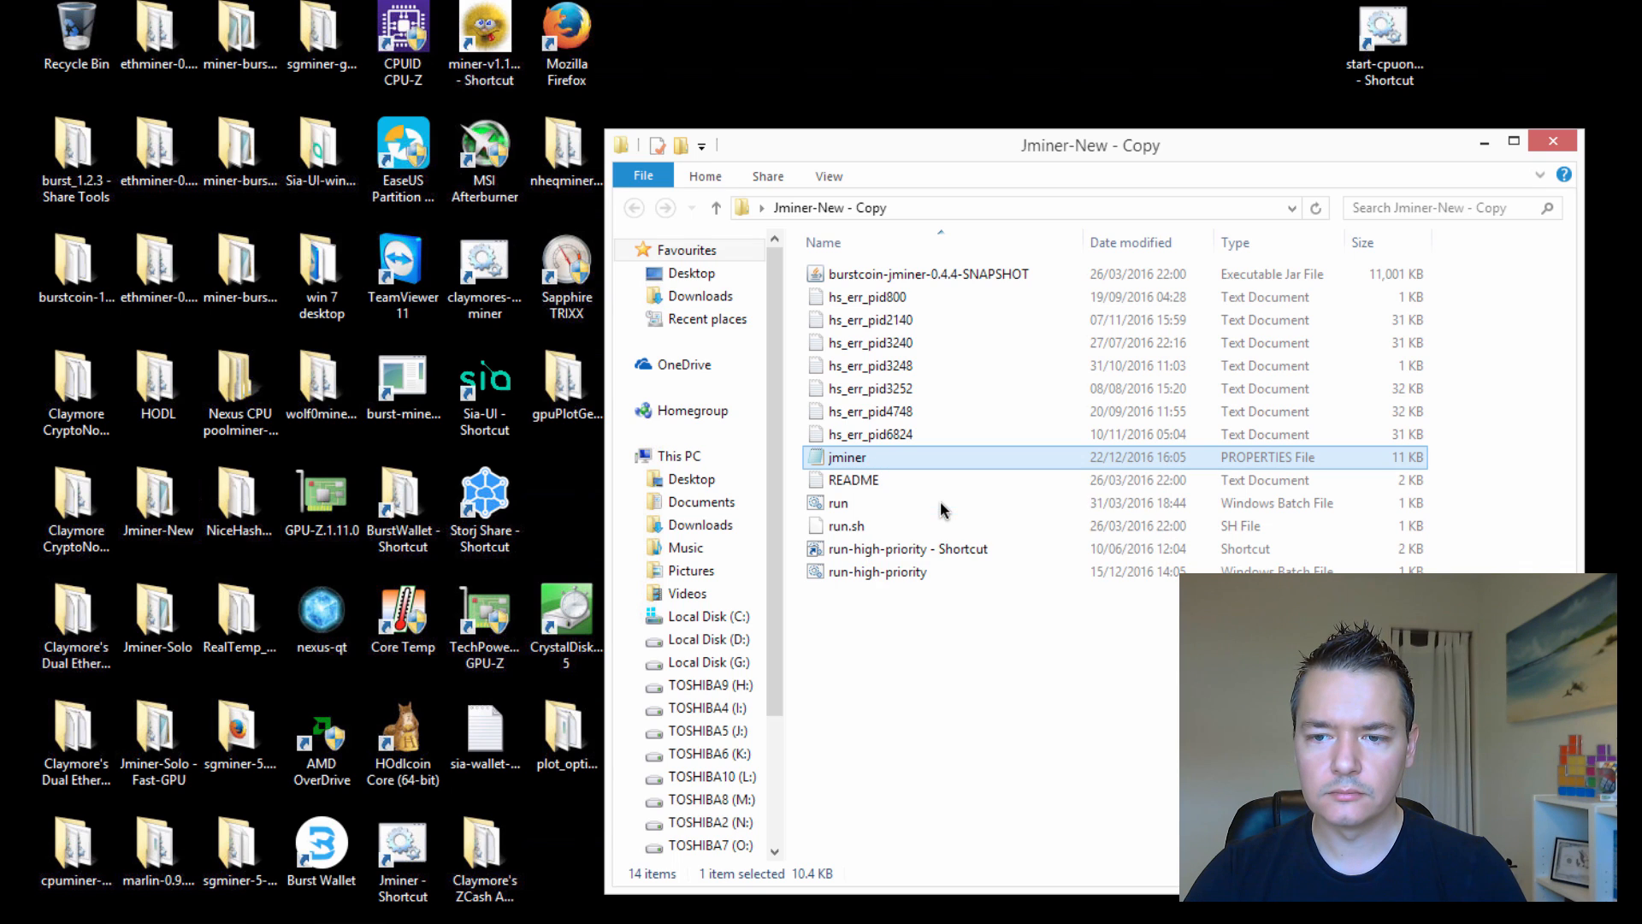
# Set plotPaths under PLOT-FILES to only L:\plotsoptimized, then save and close Notepad
pyautogui.doubleClick(846, 457)
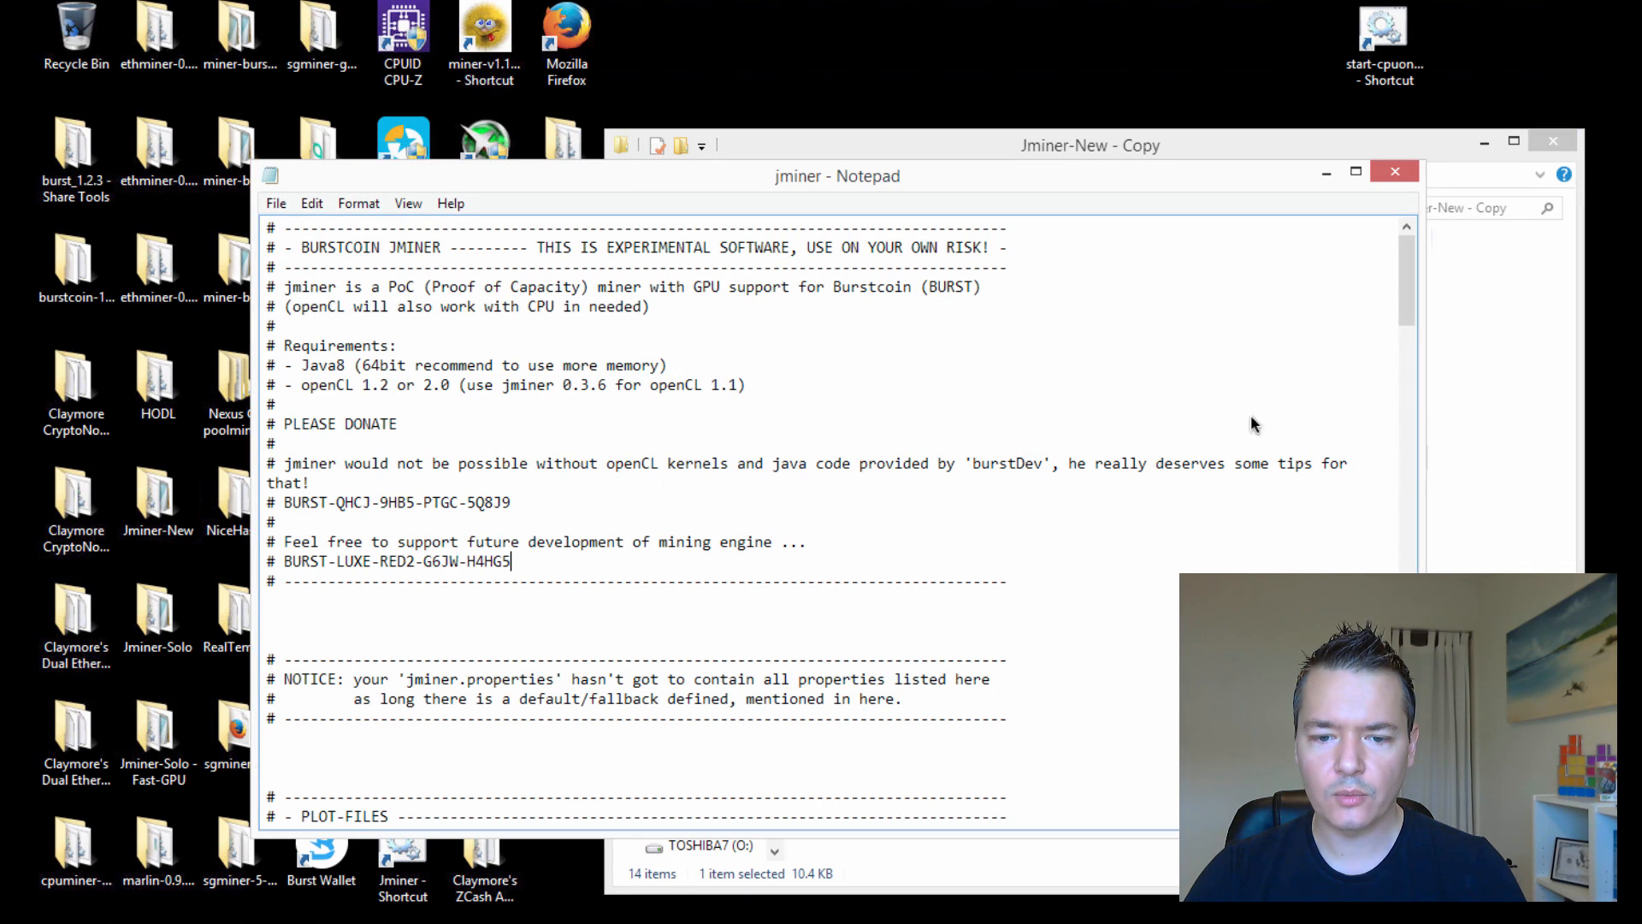
pyautogui.scroll(-3)
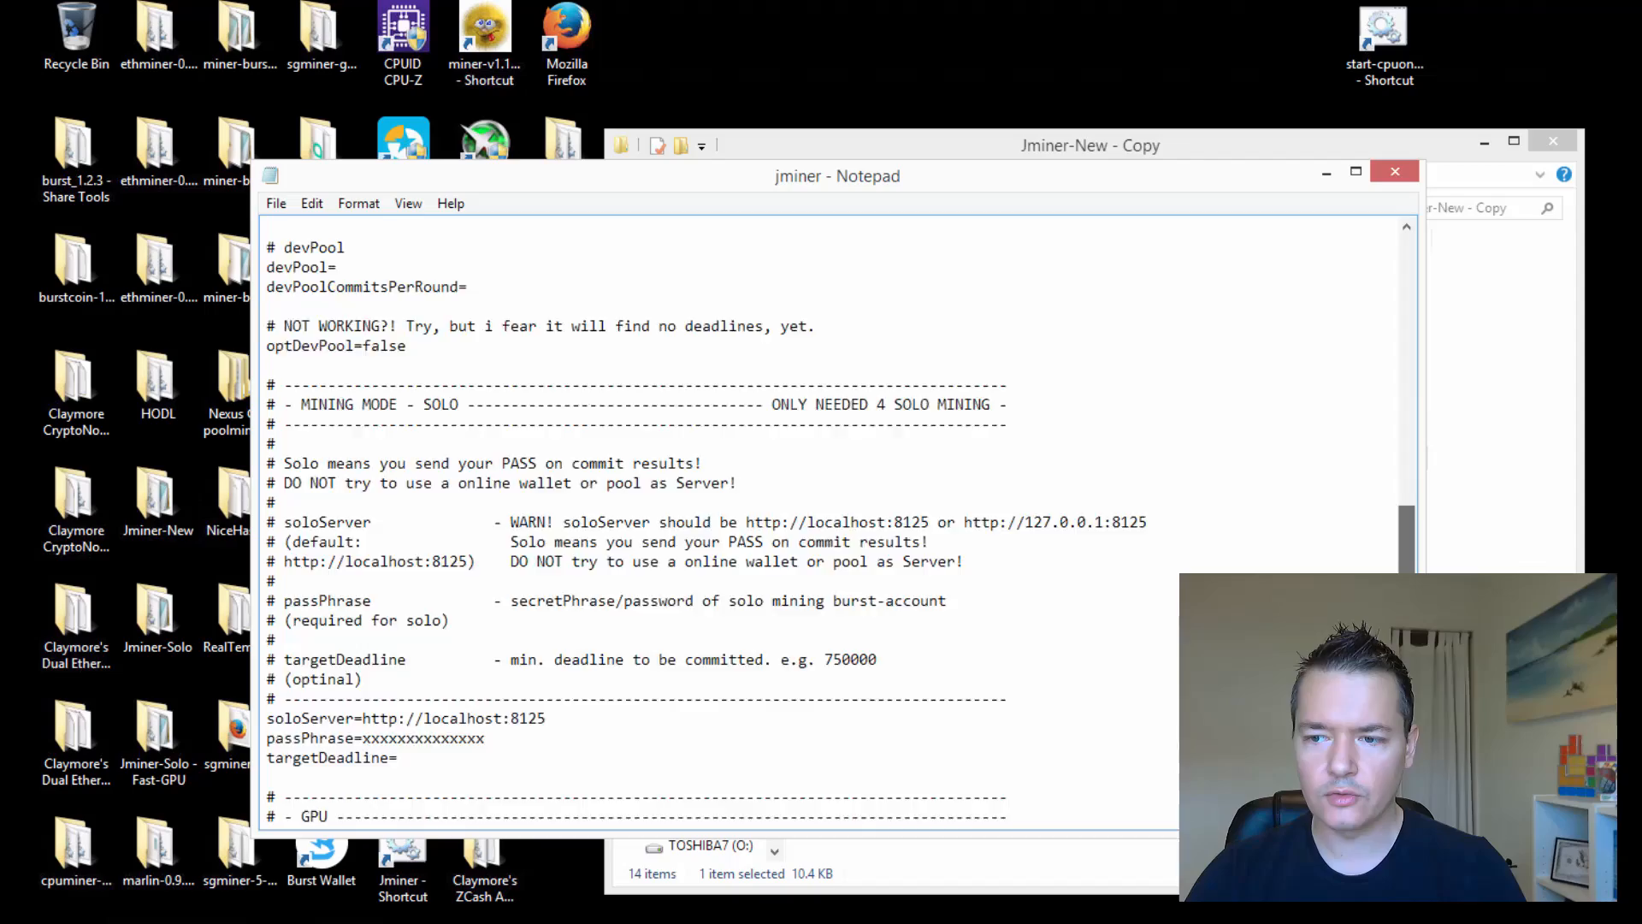
pyautogui.scroll(3)
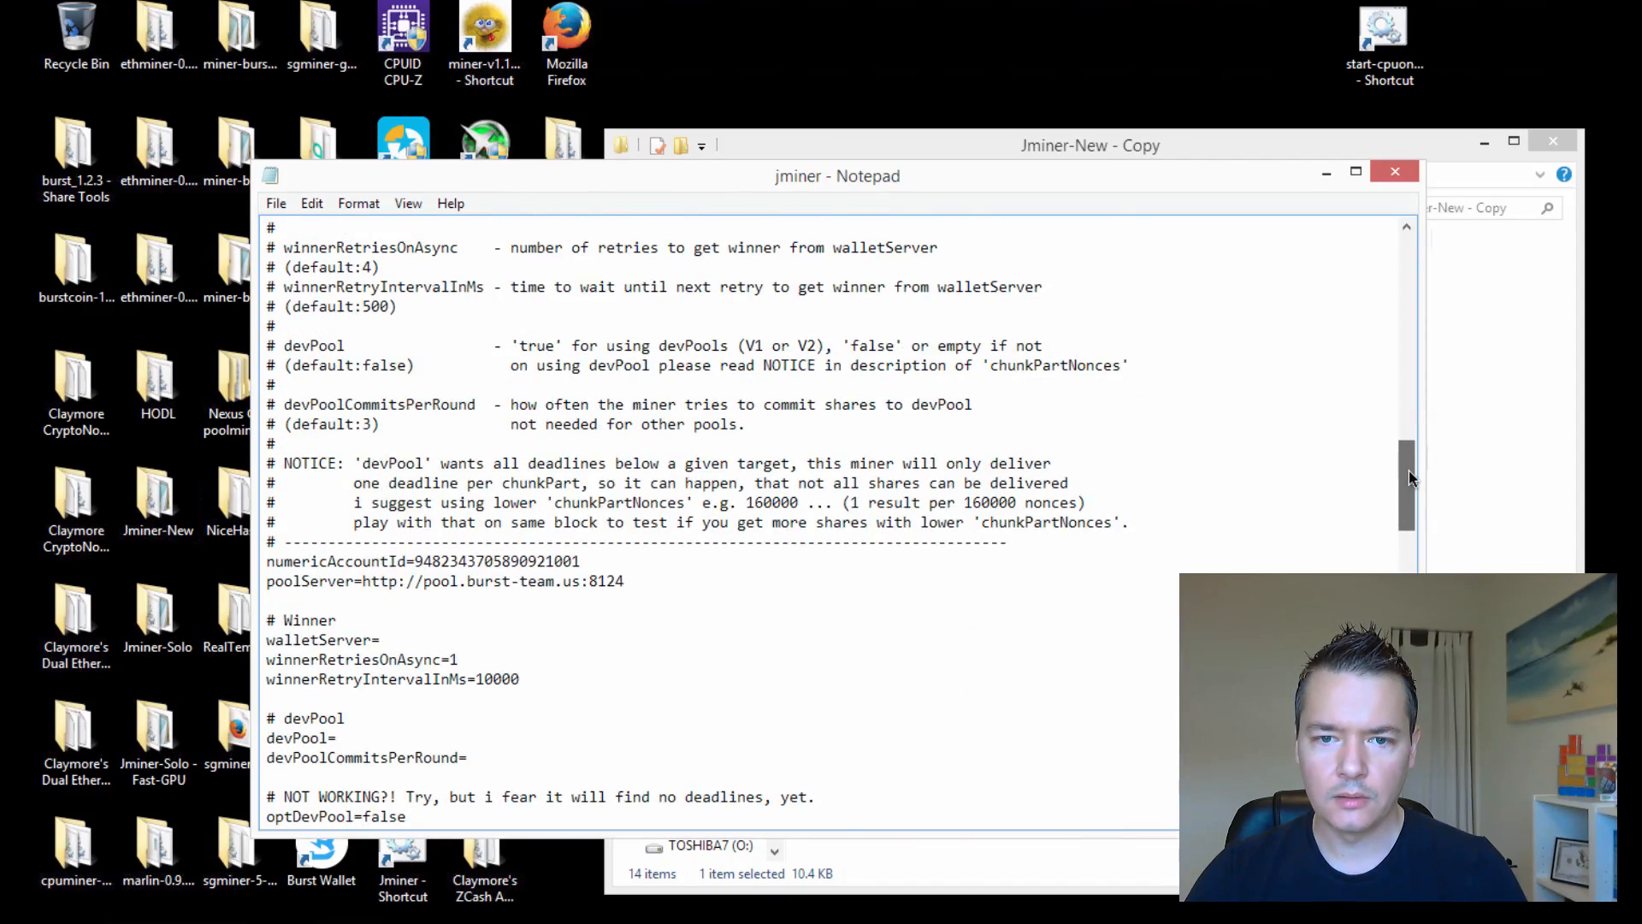
pyautogui.scroll(-3)
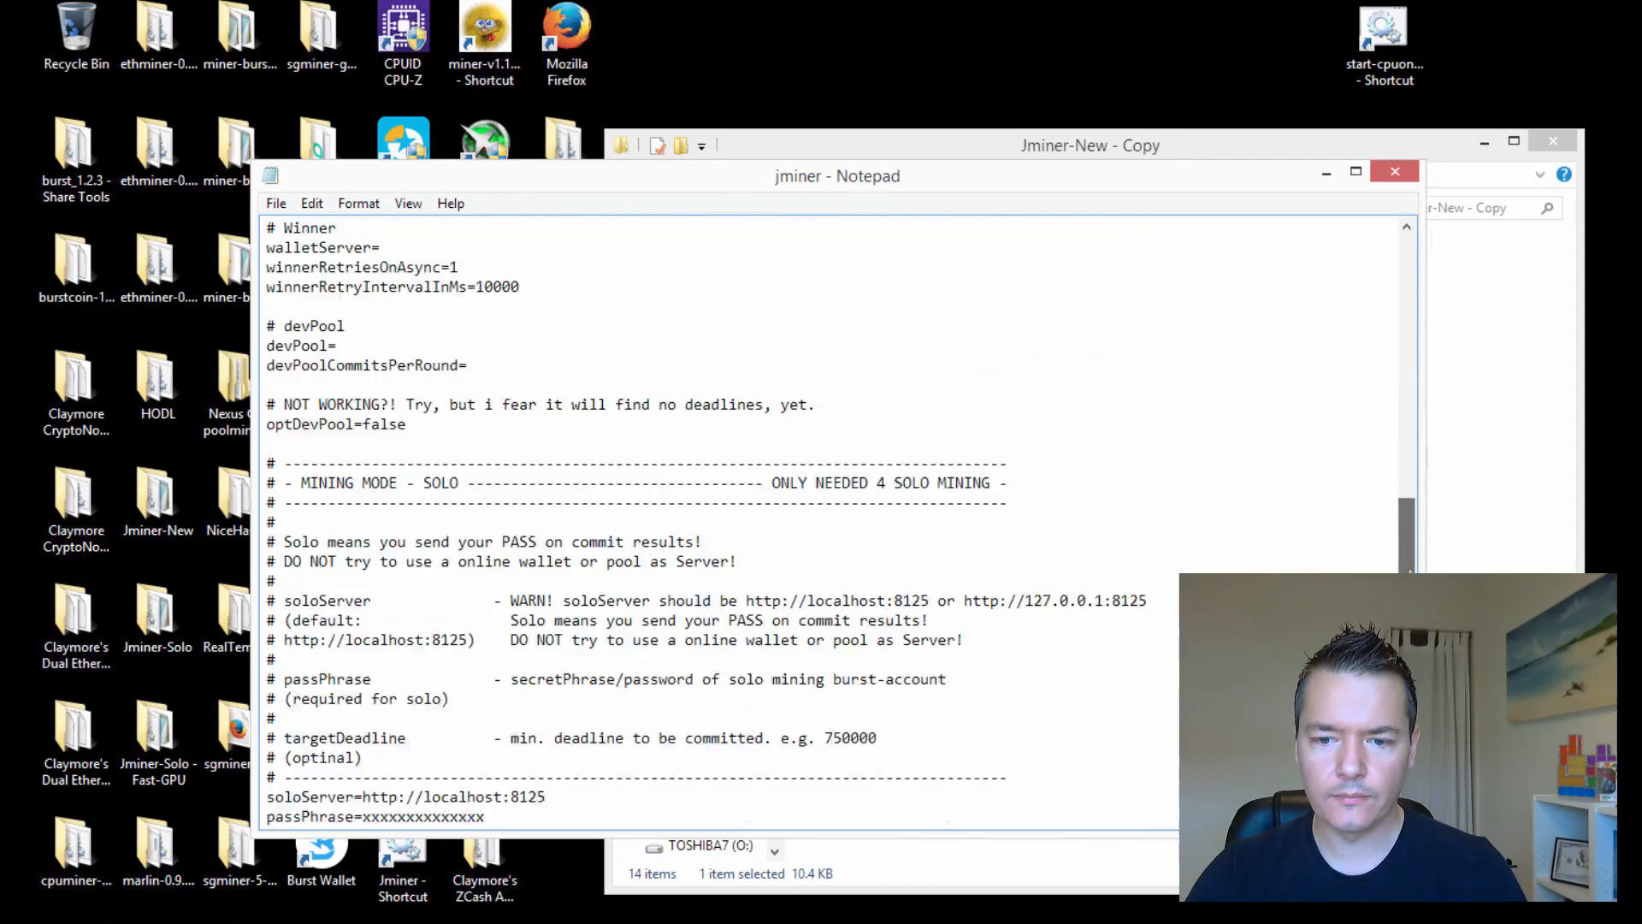
pyautogui.scroll(-3)
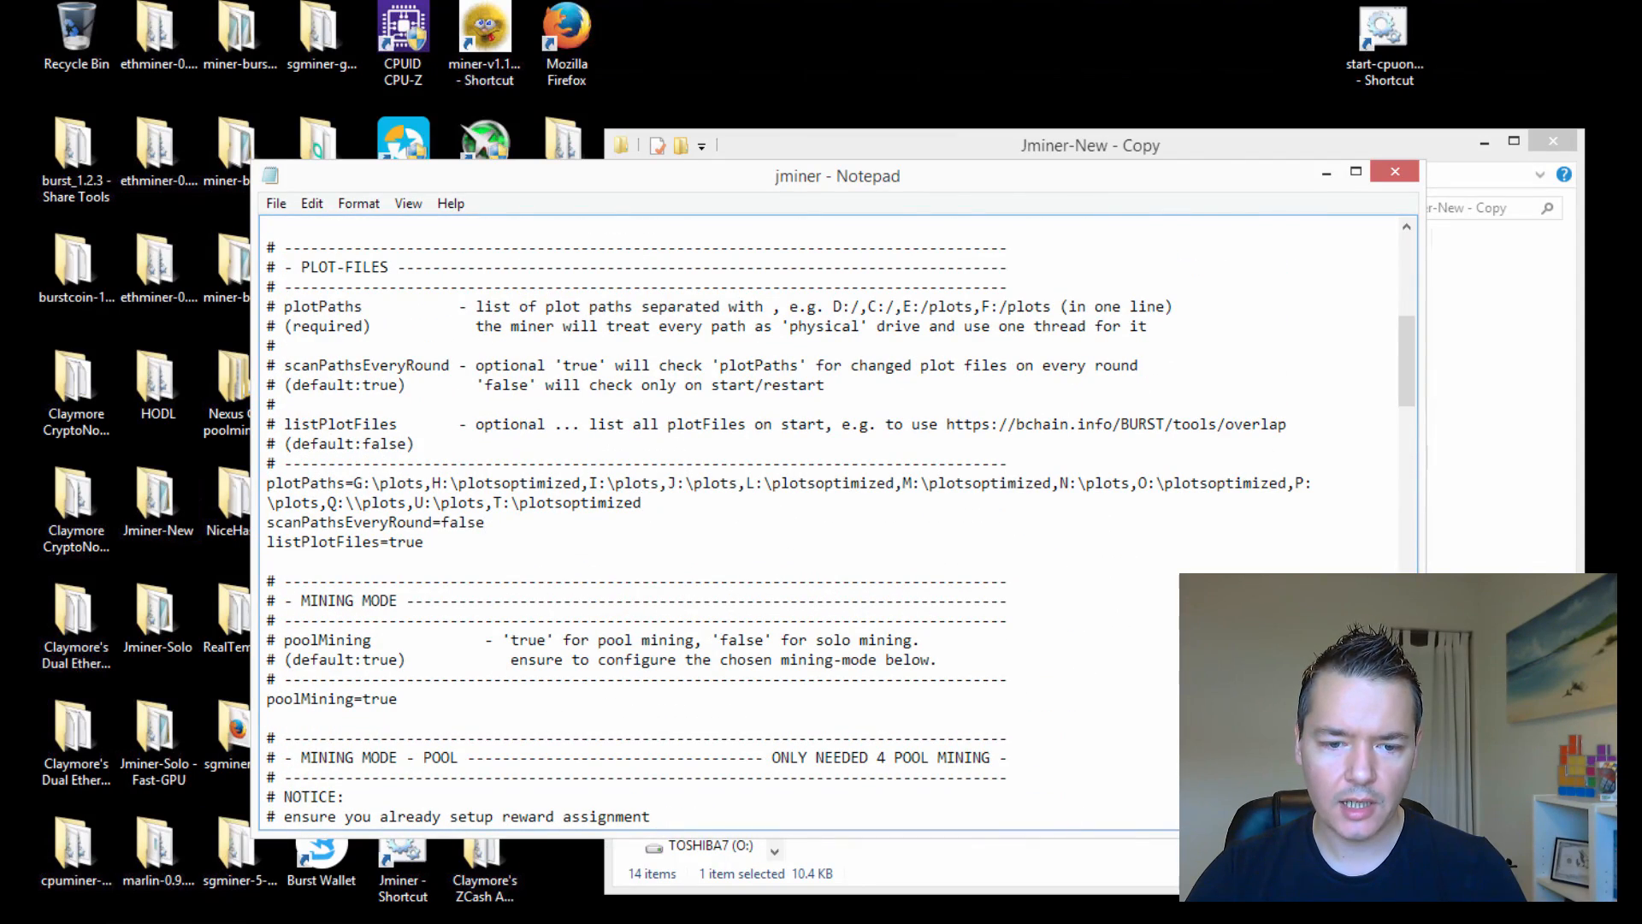
pyautogui.click(1089, 144)
pyautogui.write('L')
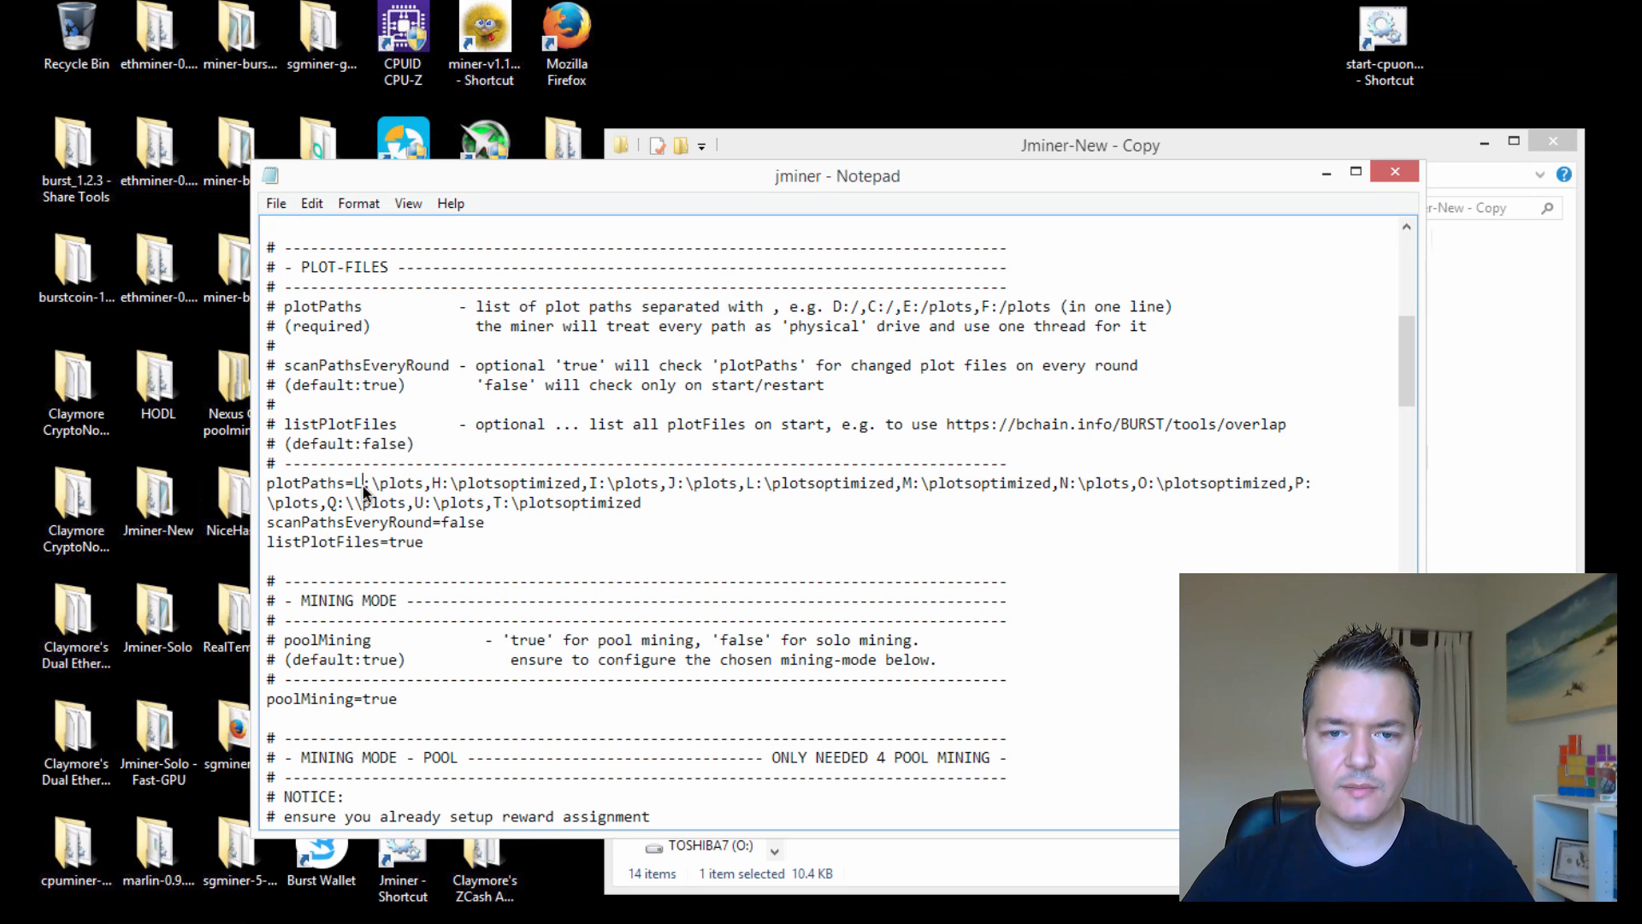
pyautogui.moveTo(422, 503)
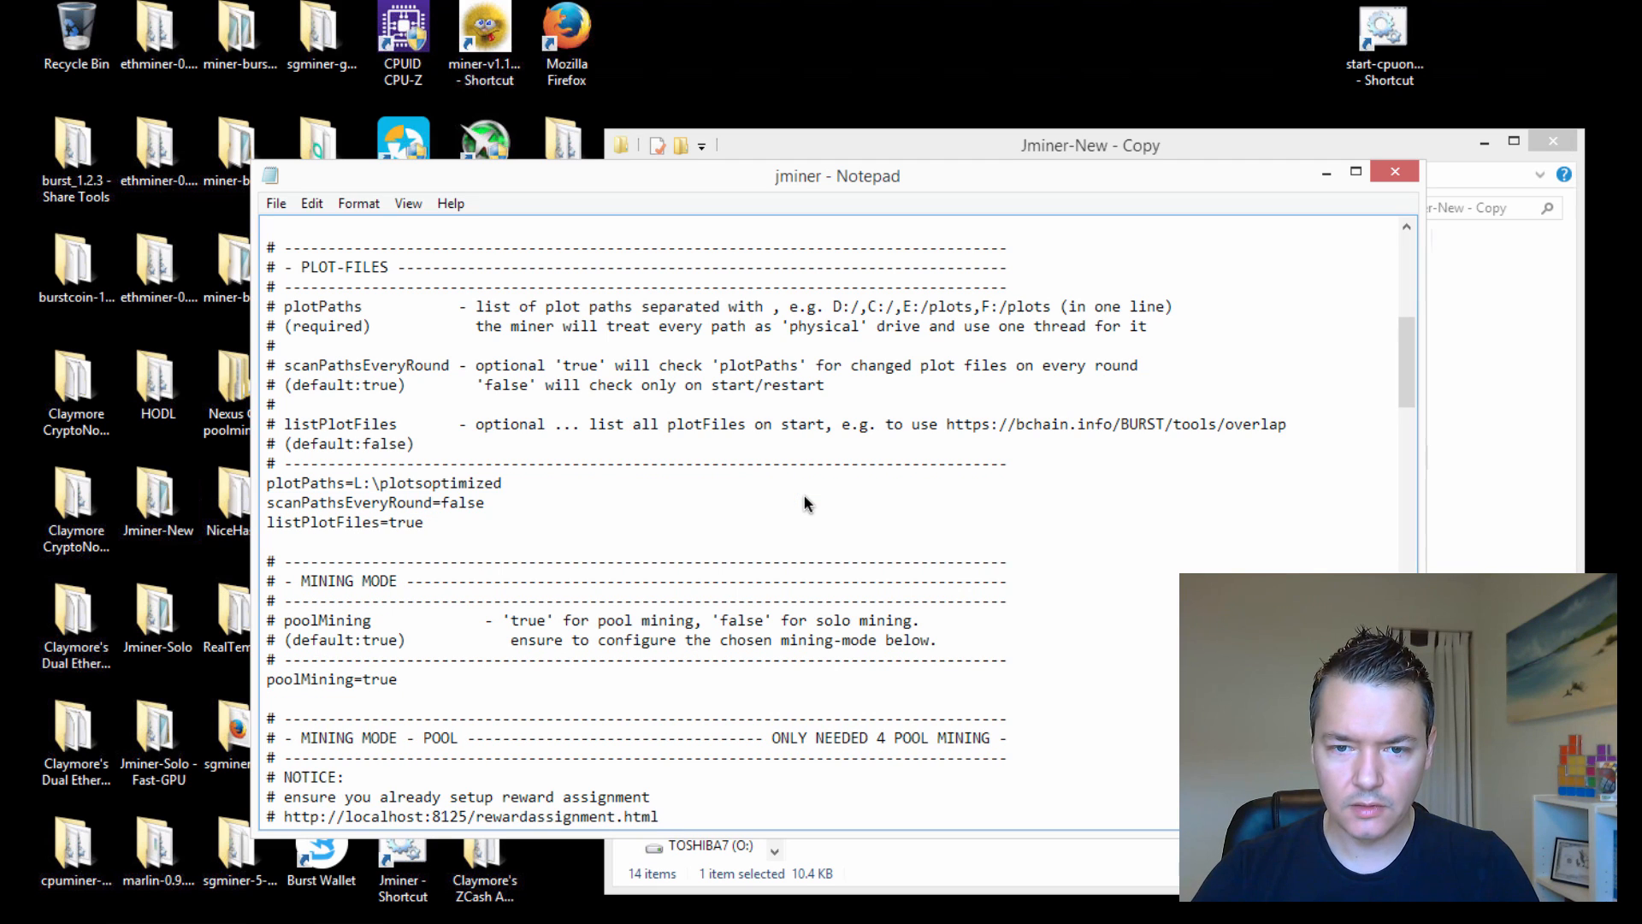
pyautogui.click(501, 483)
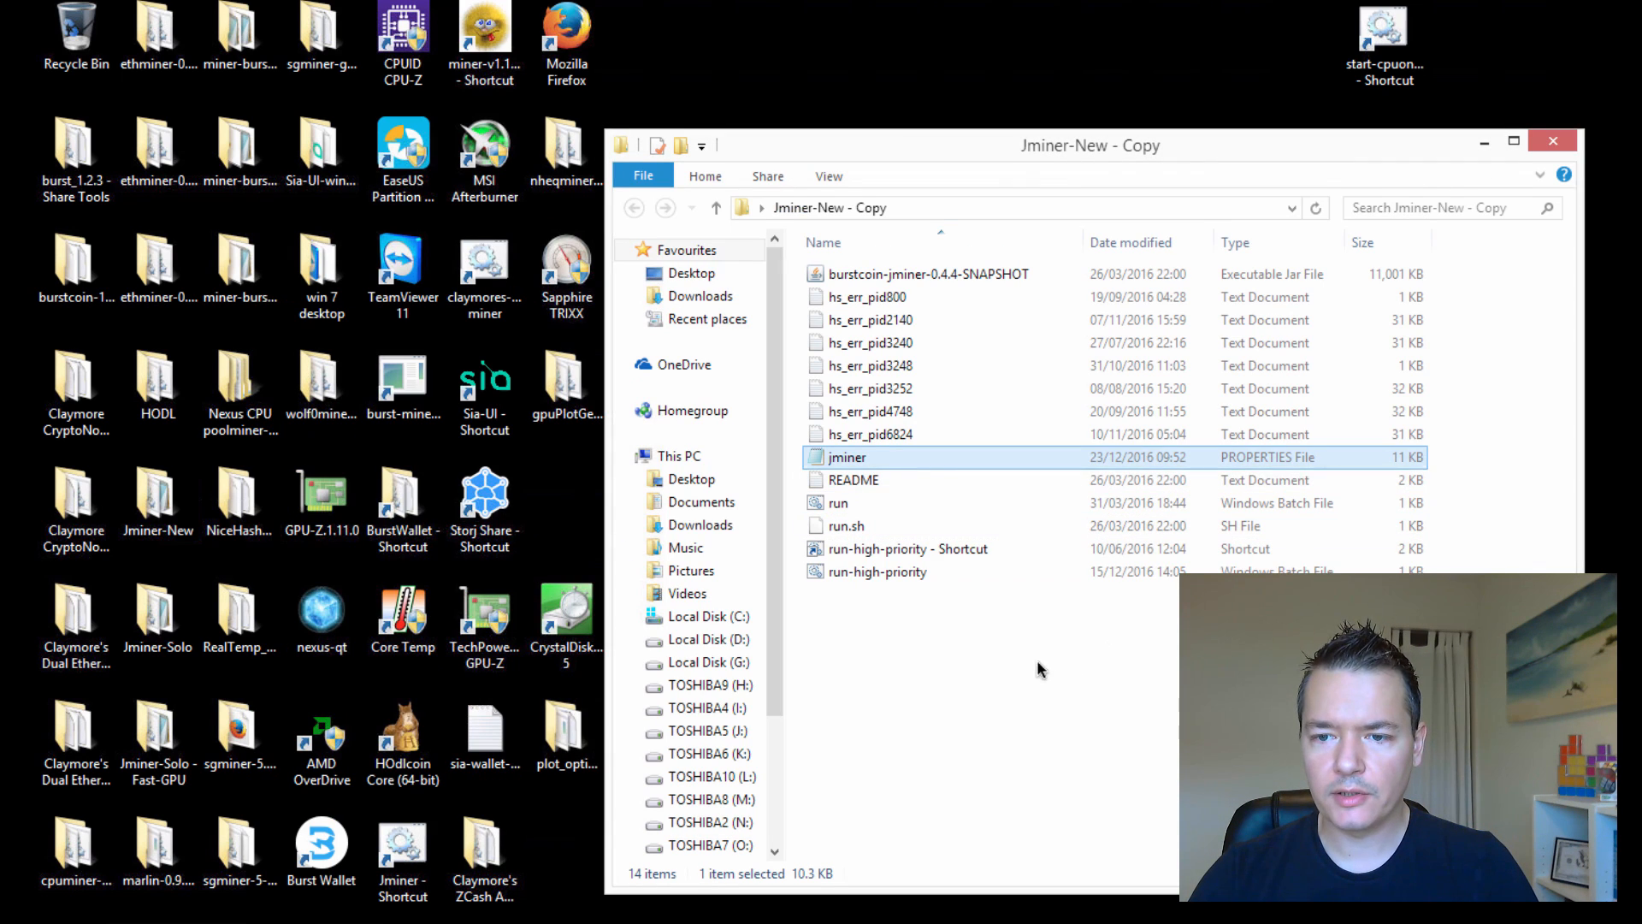
# Run the run-high-priority batch file to start the copied jminer on L:\plotsoptimized
pyautogui.click(847, 525)
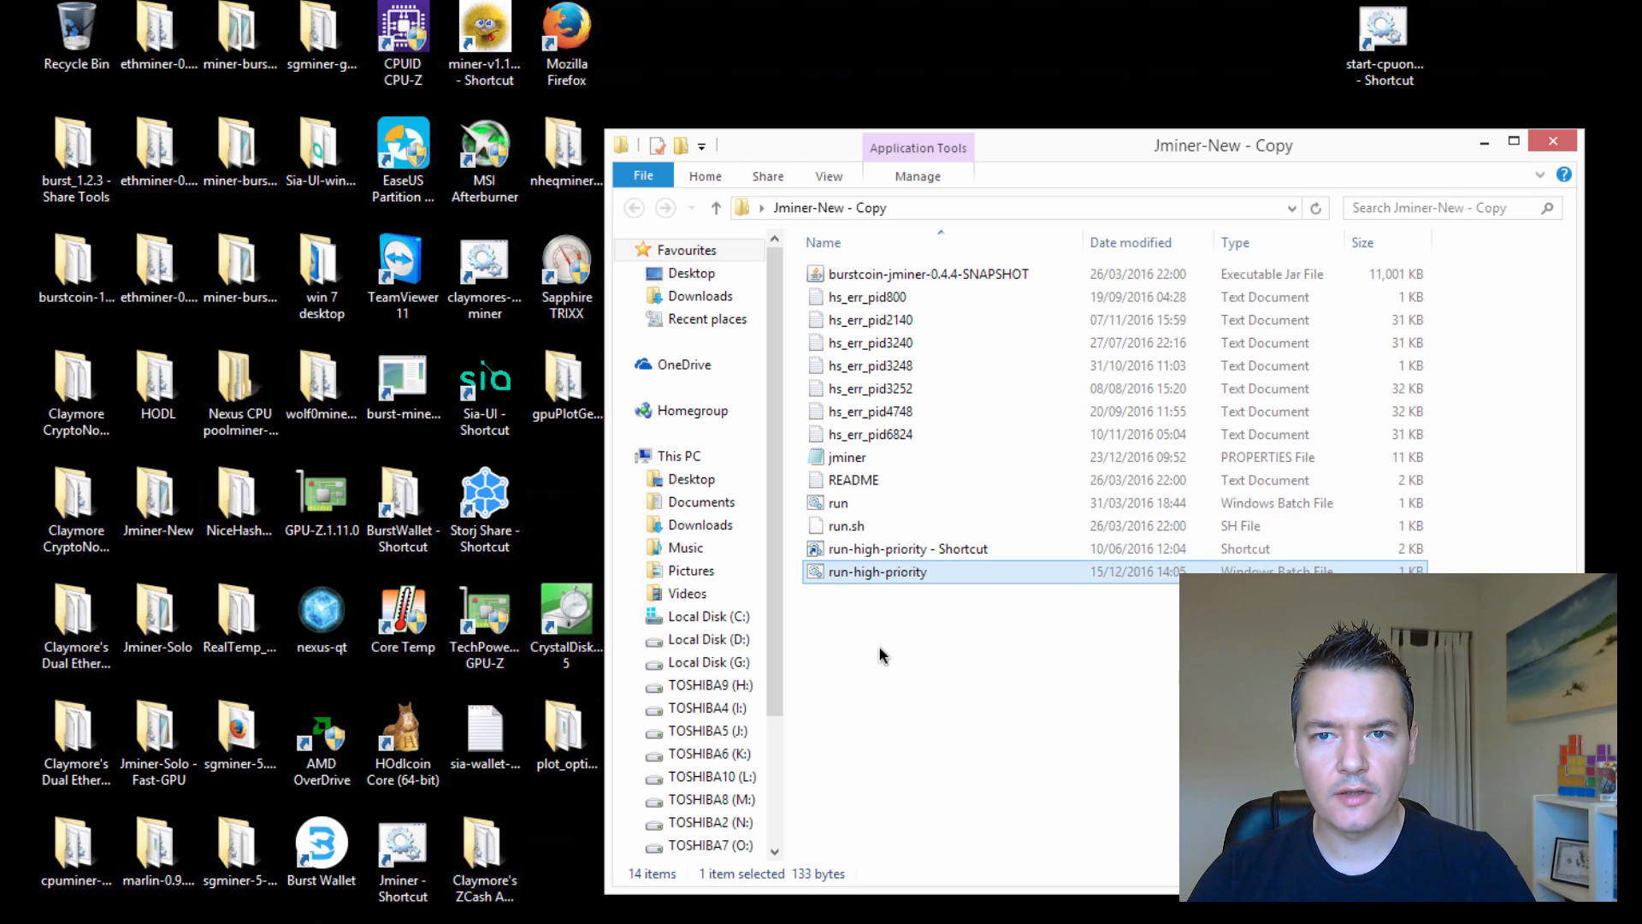
pyautogui.moveTo(888, 561)
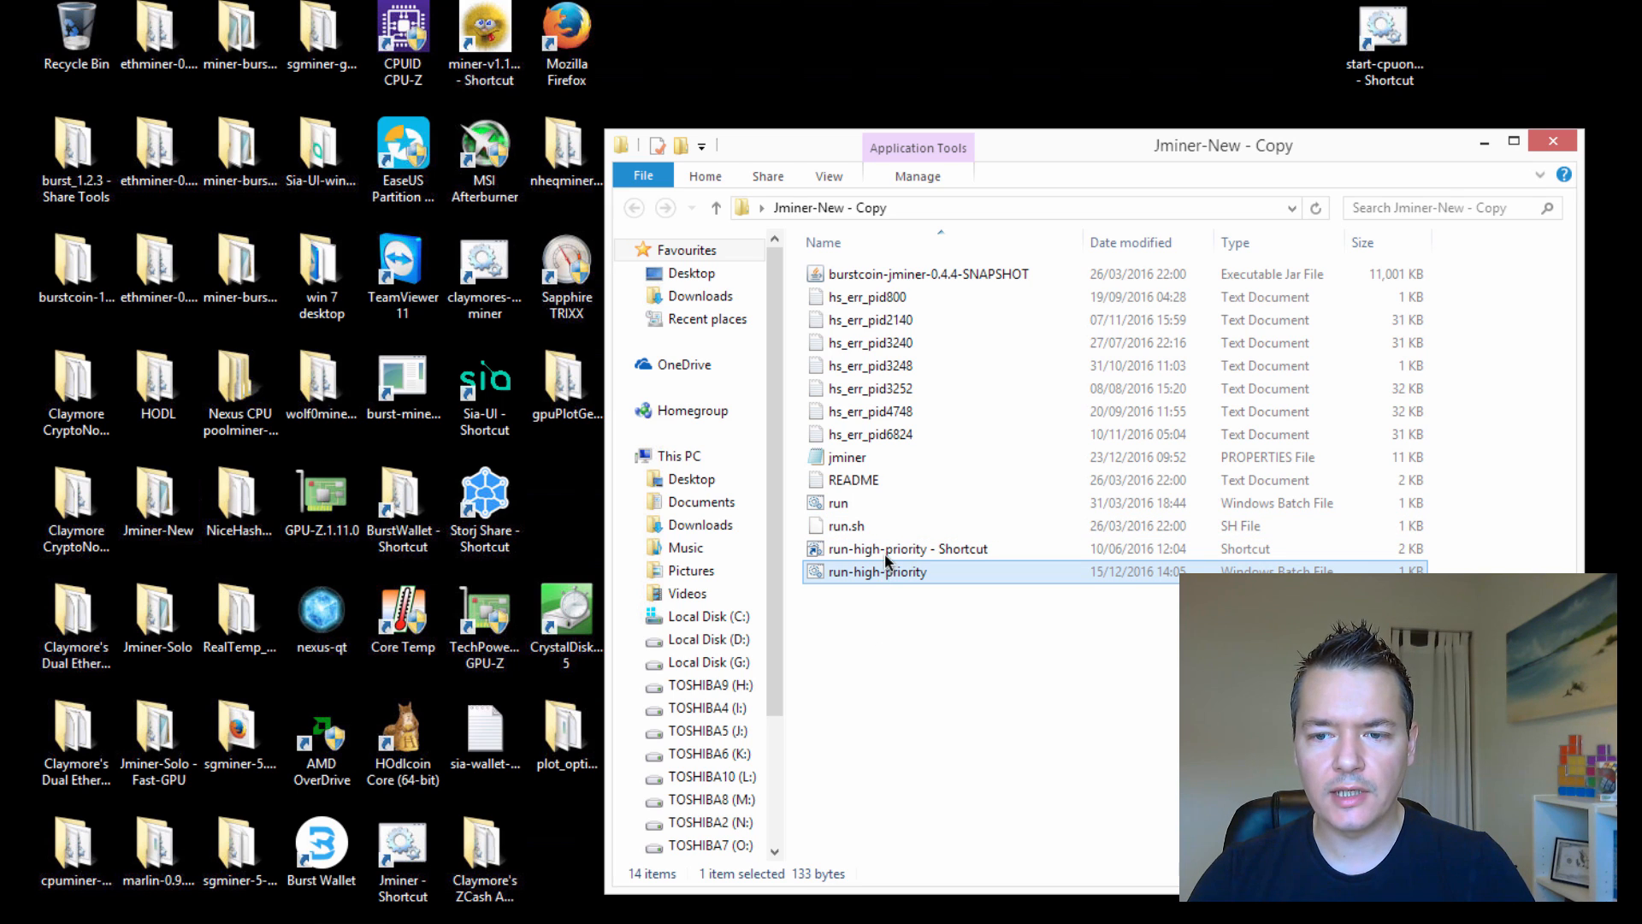
pyautogui.moveTo(895, 657)
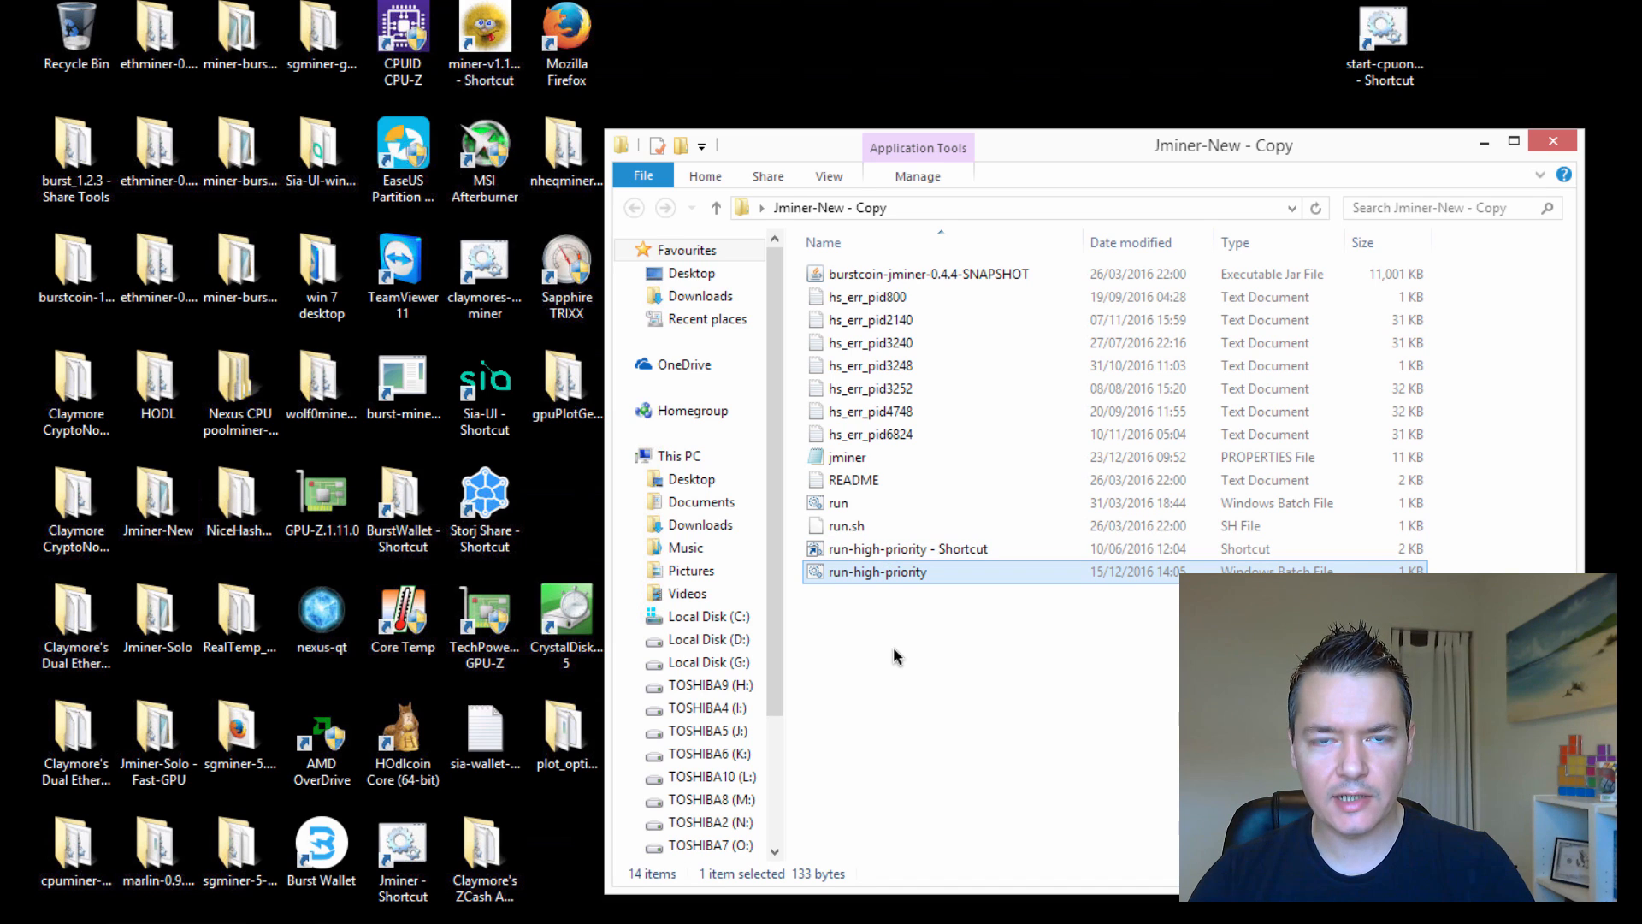
pyautogui.click(907, 548)
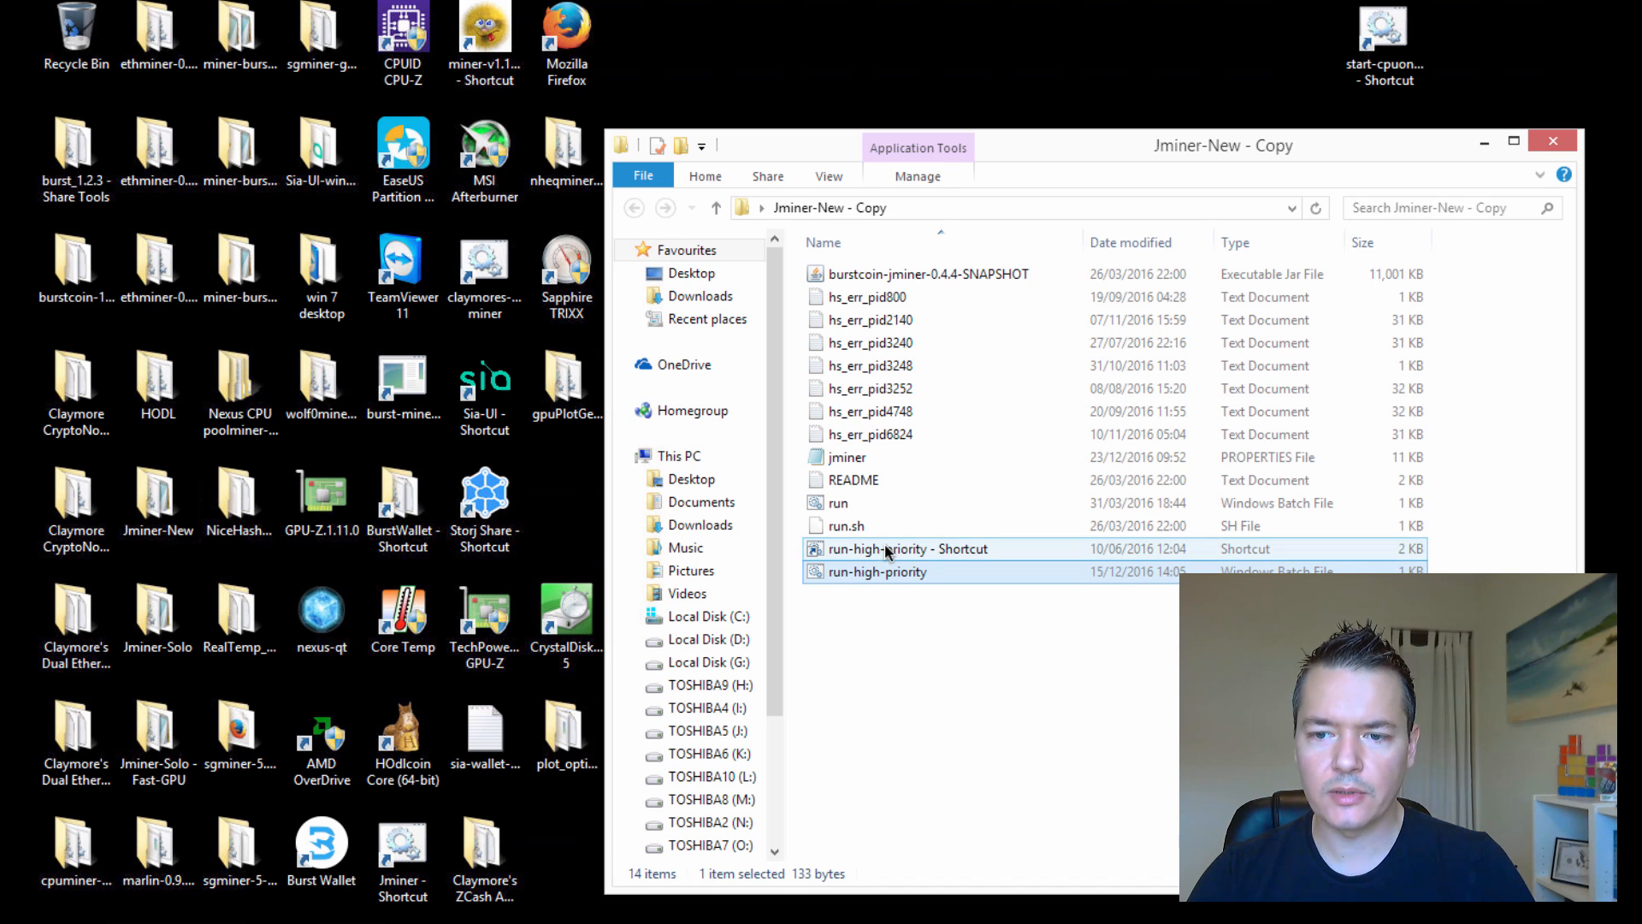
pyautogui.click(876, 571)
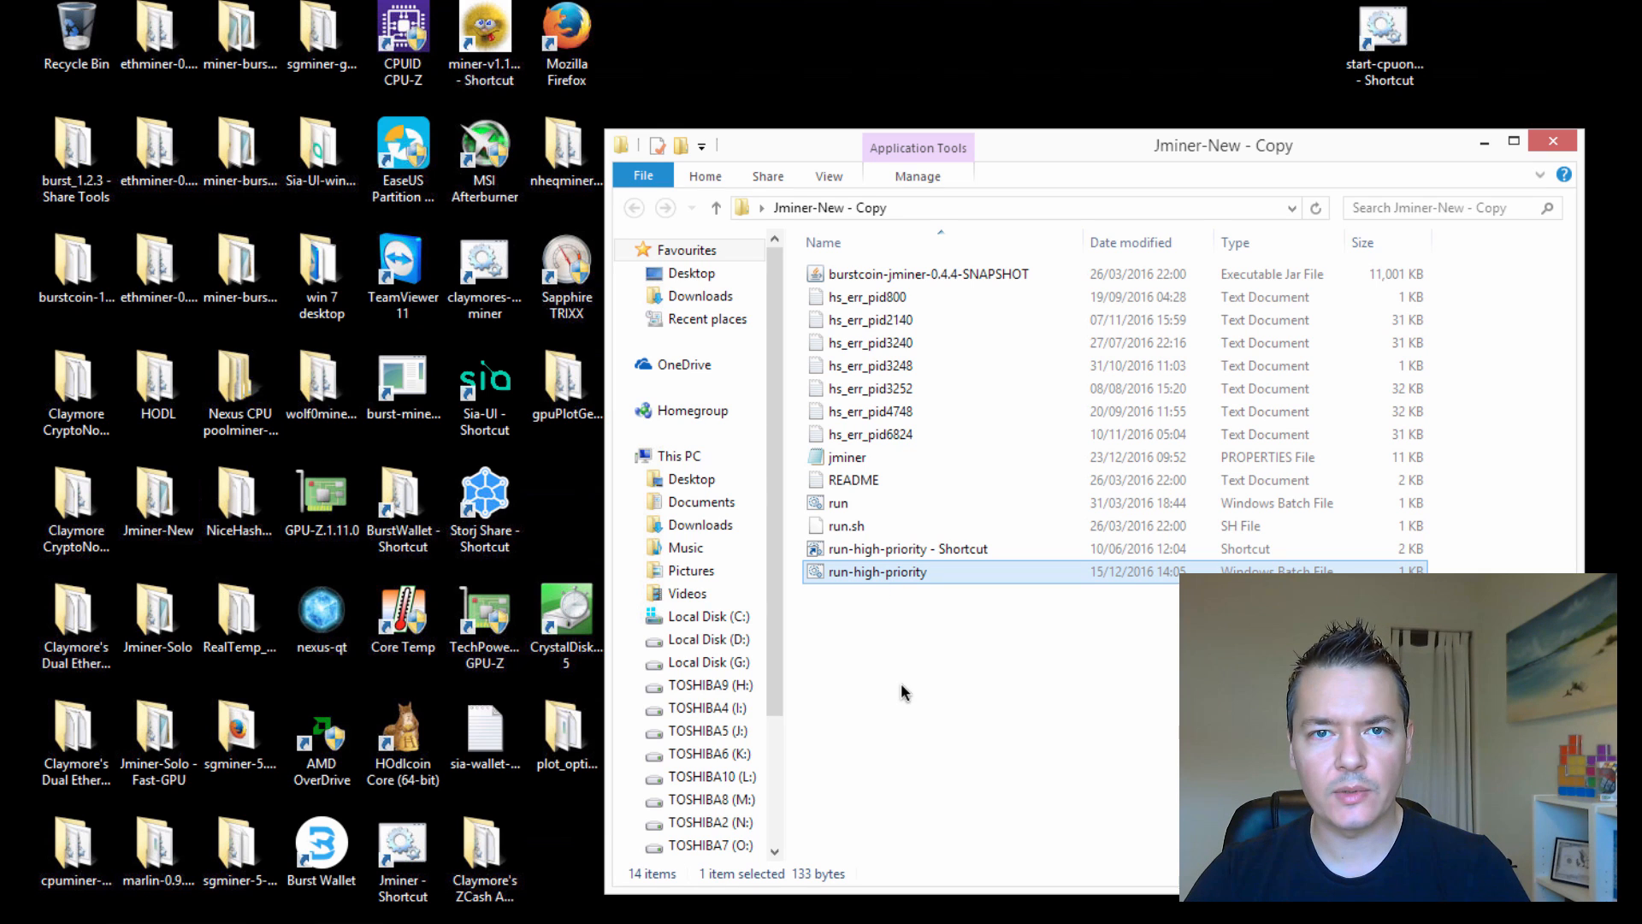
pyautogui.doubleClick(877, 571)
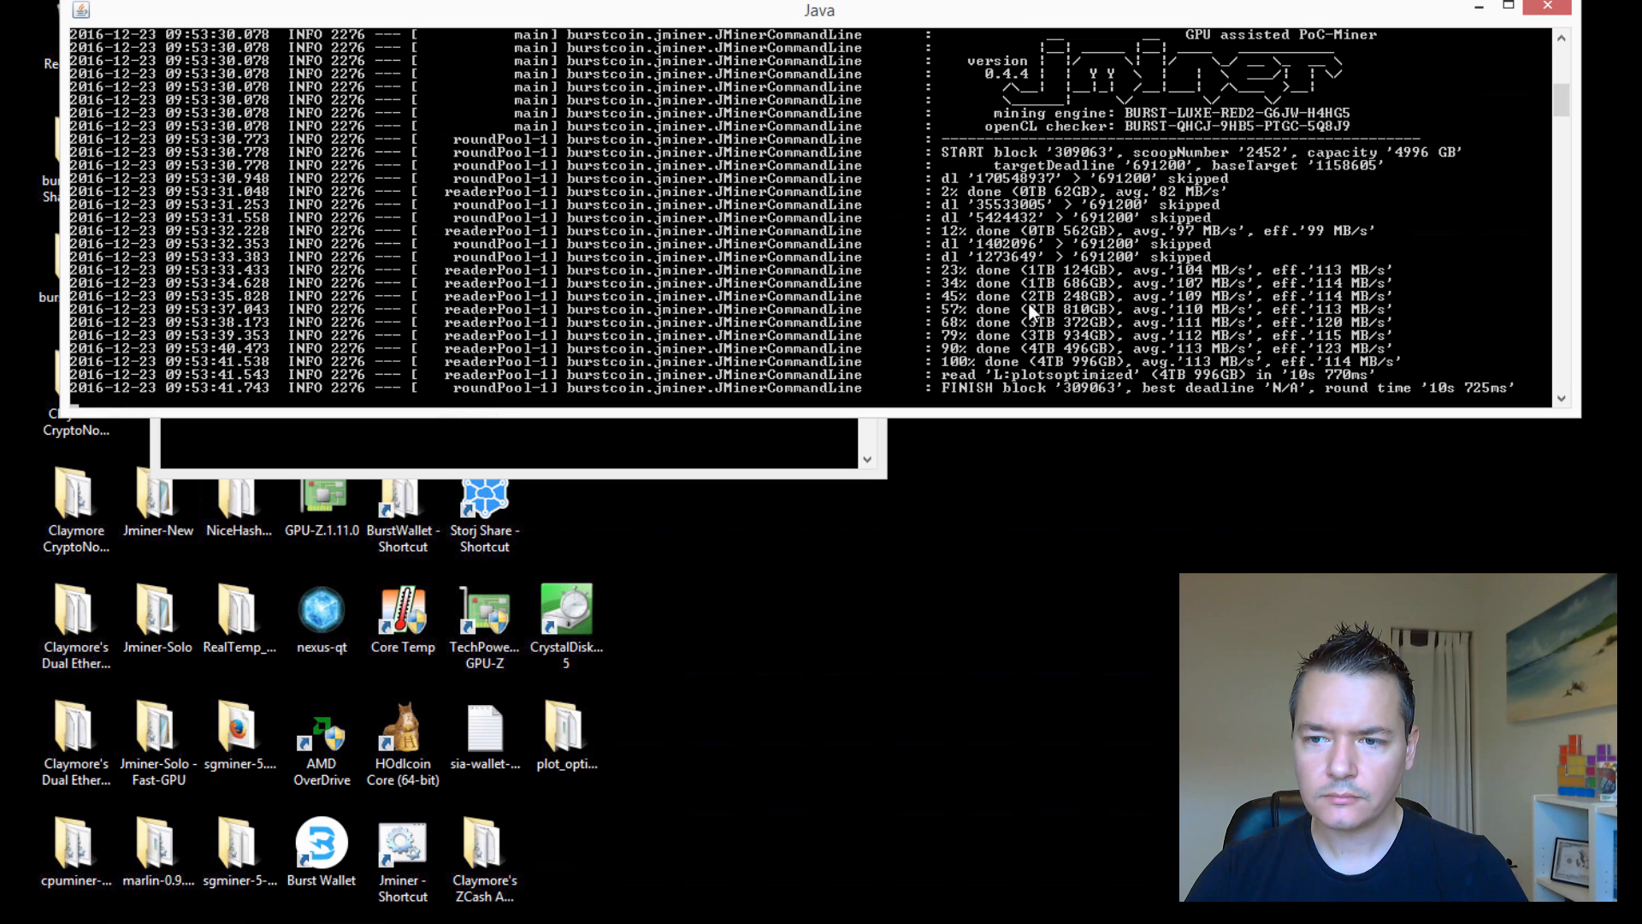
pyautogui.moveTo(1303, 389)
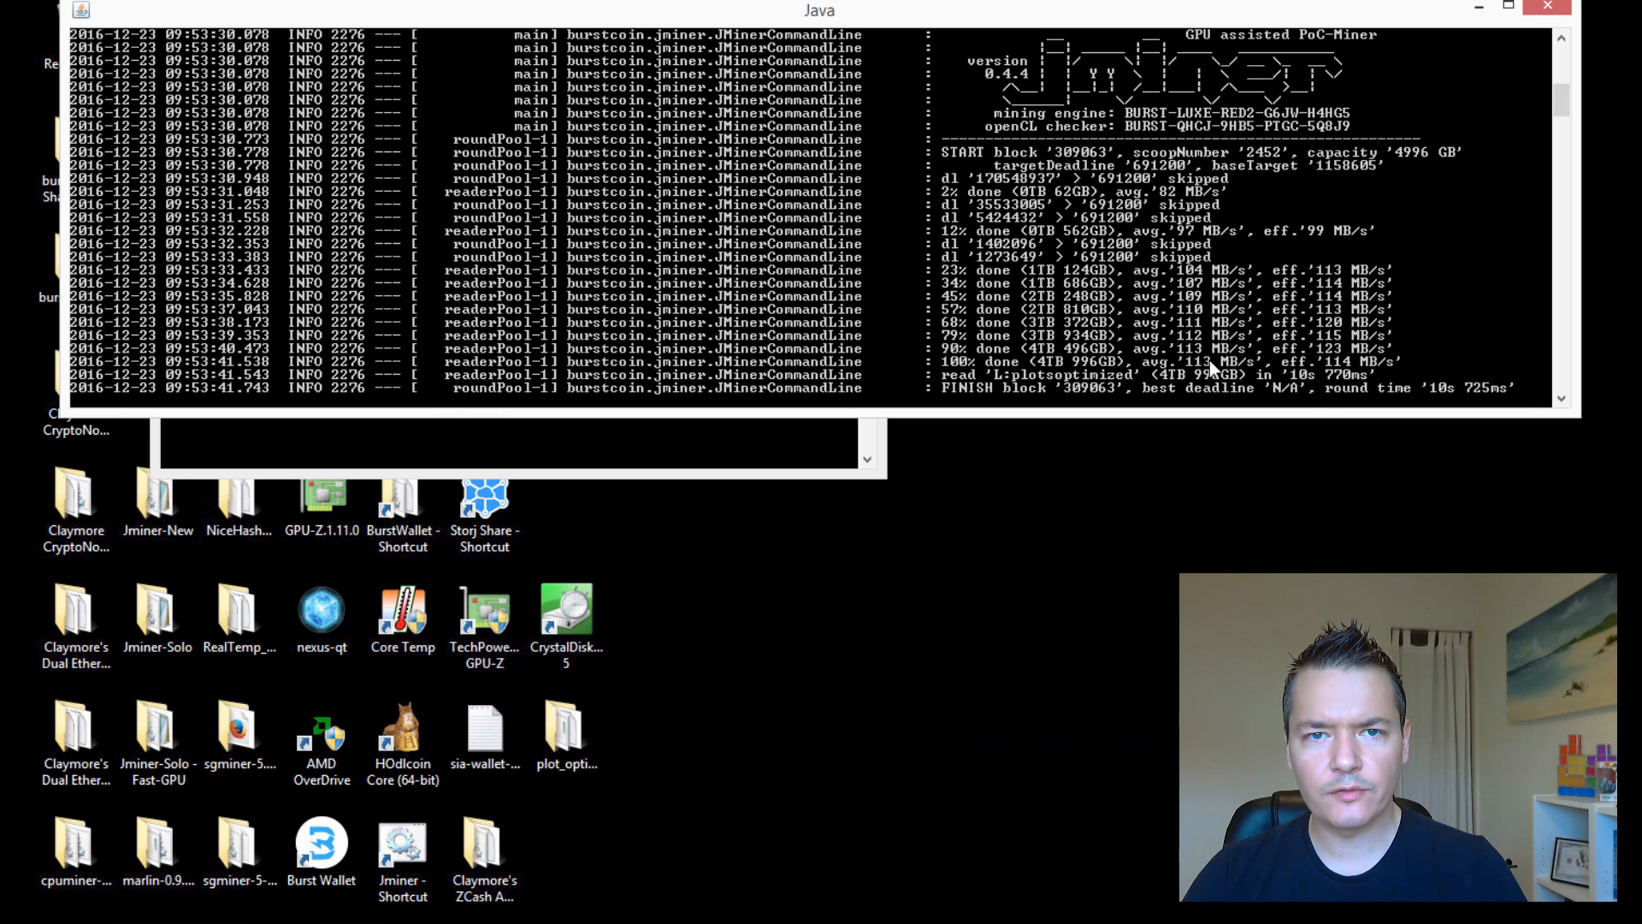
pyautogui.moveTo(1466, 268)
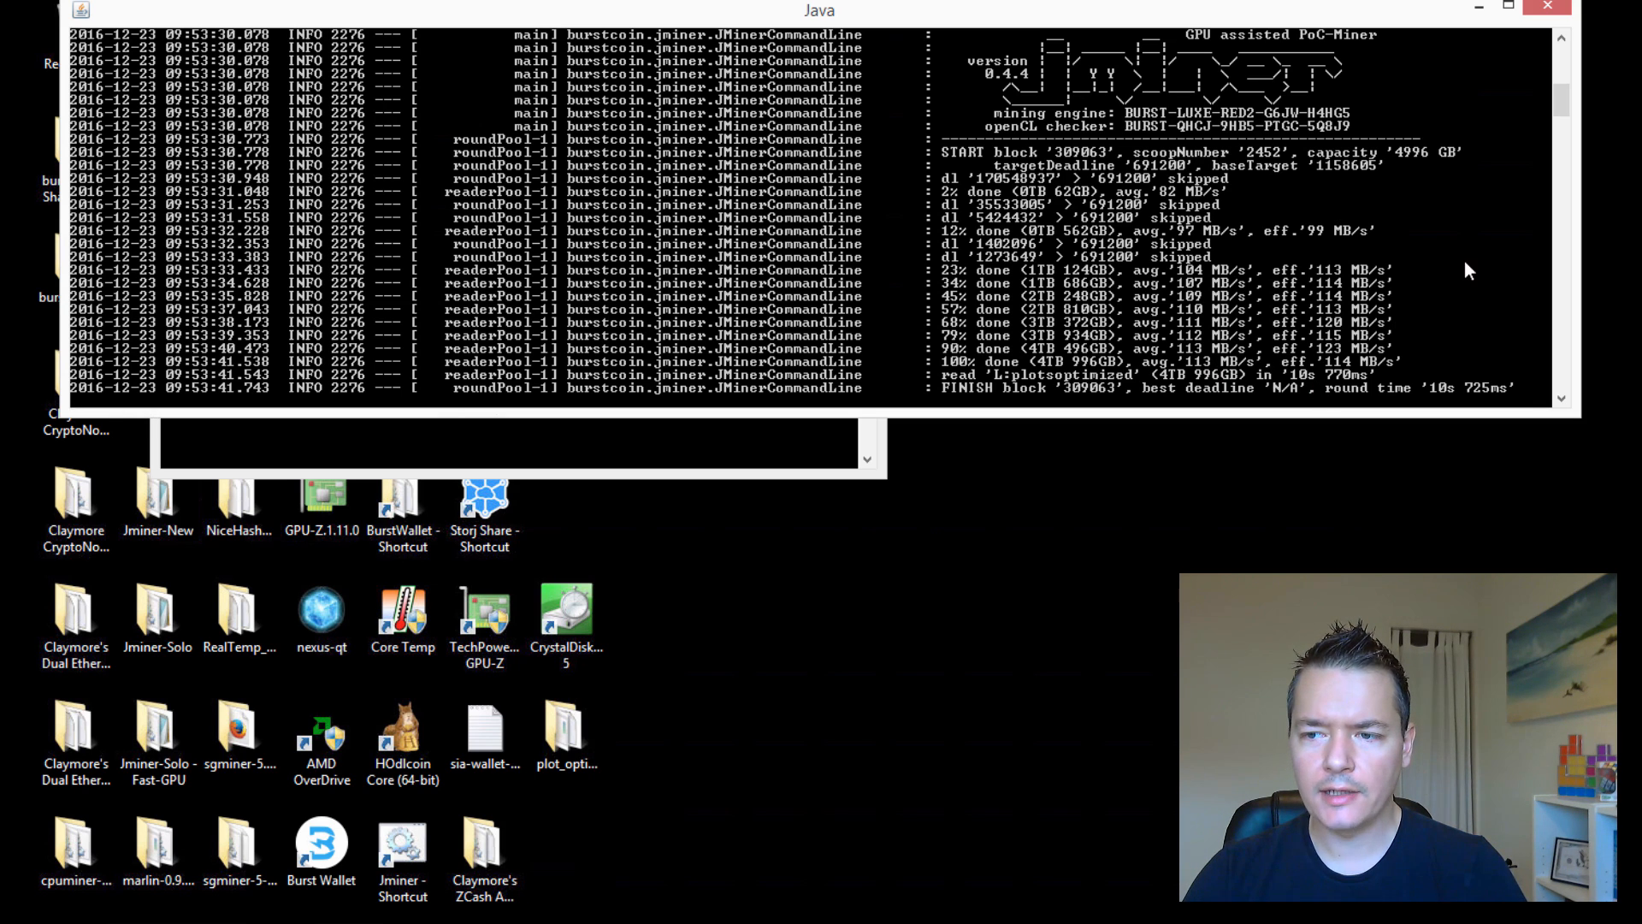
pyautogui.moveTo(1235, 26)
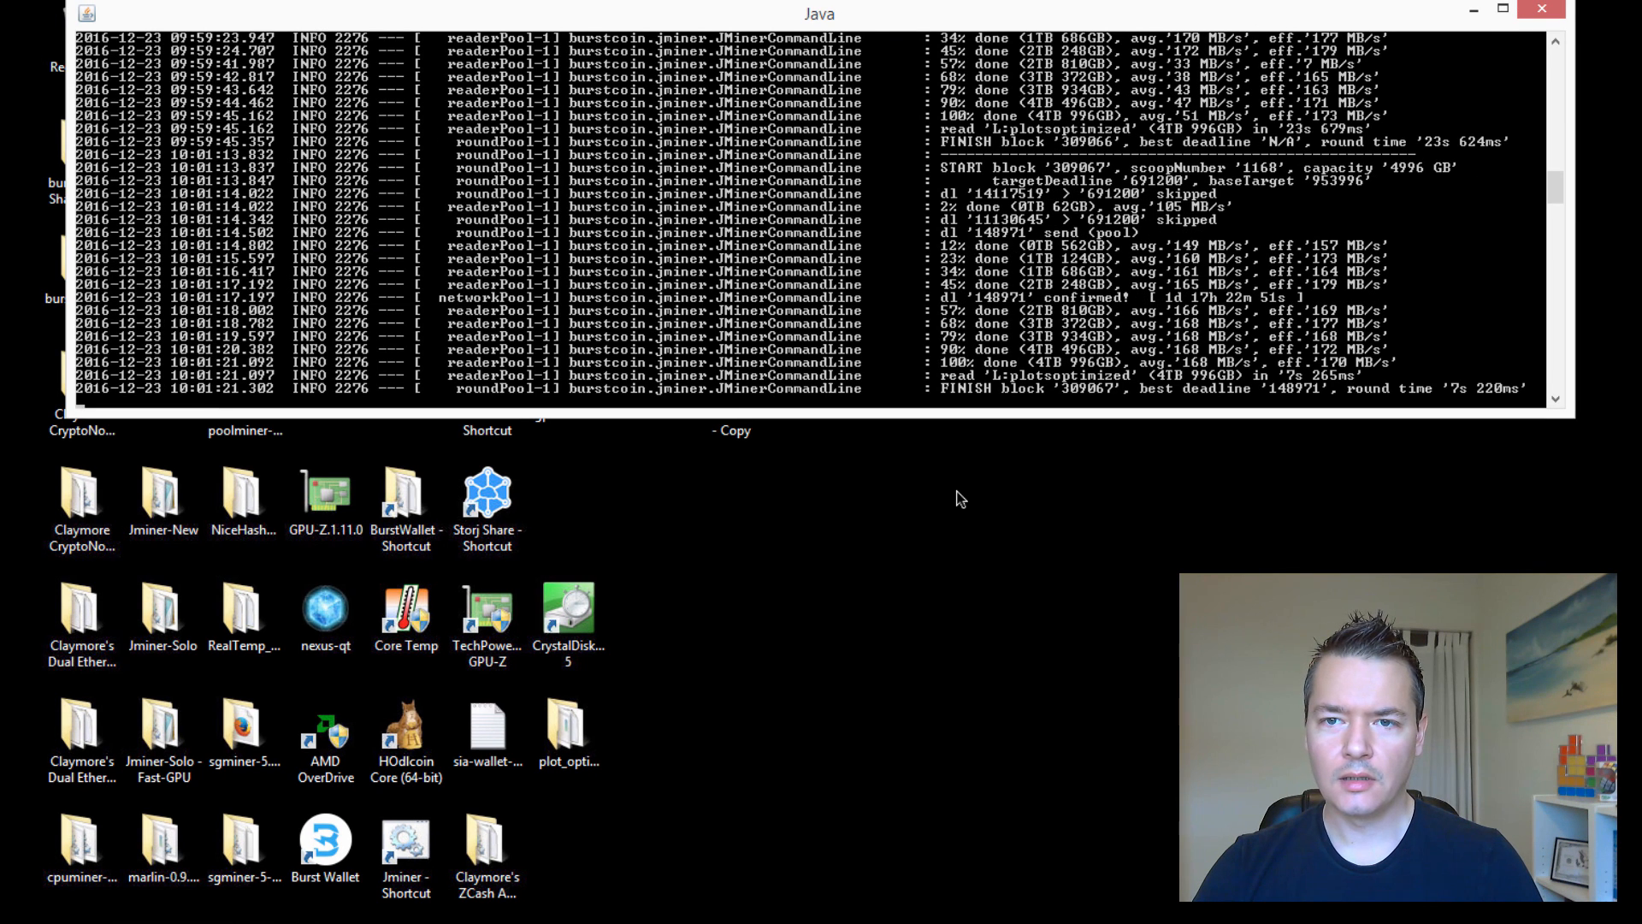
pyautogui.moveTo(940, 493)
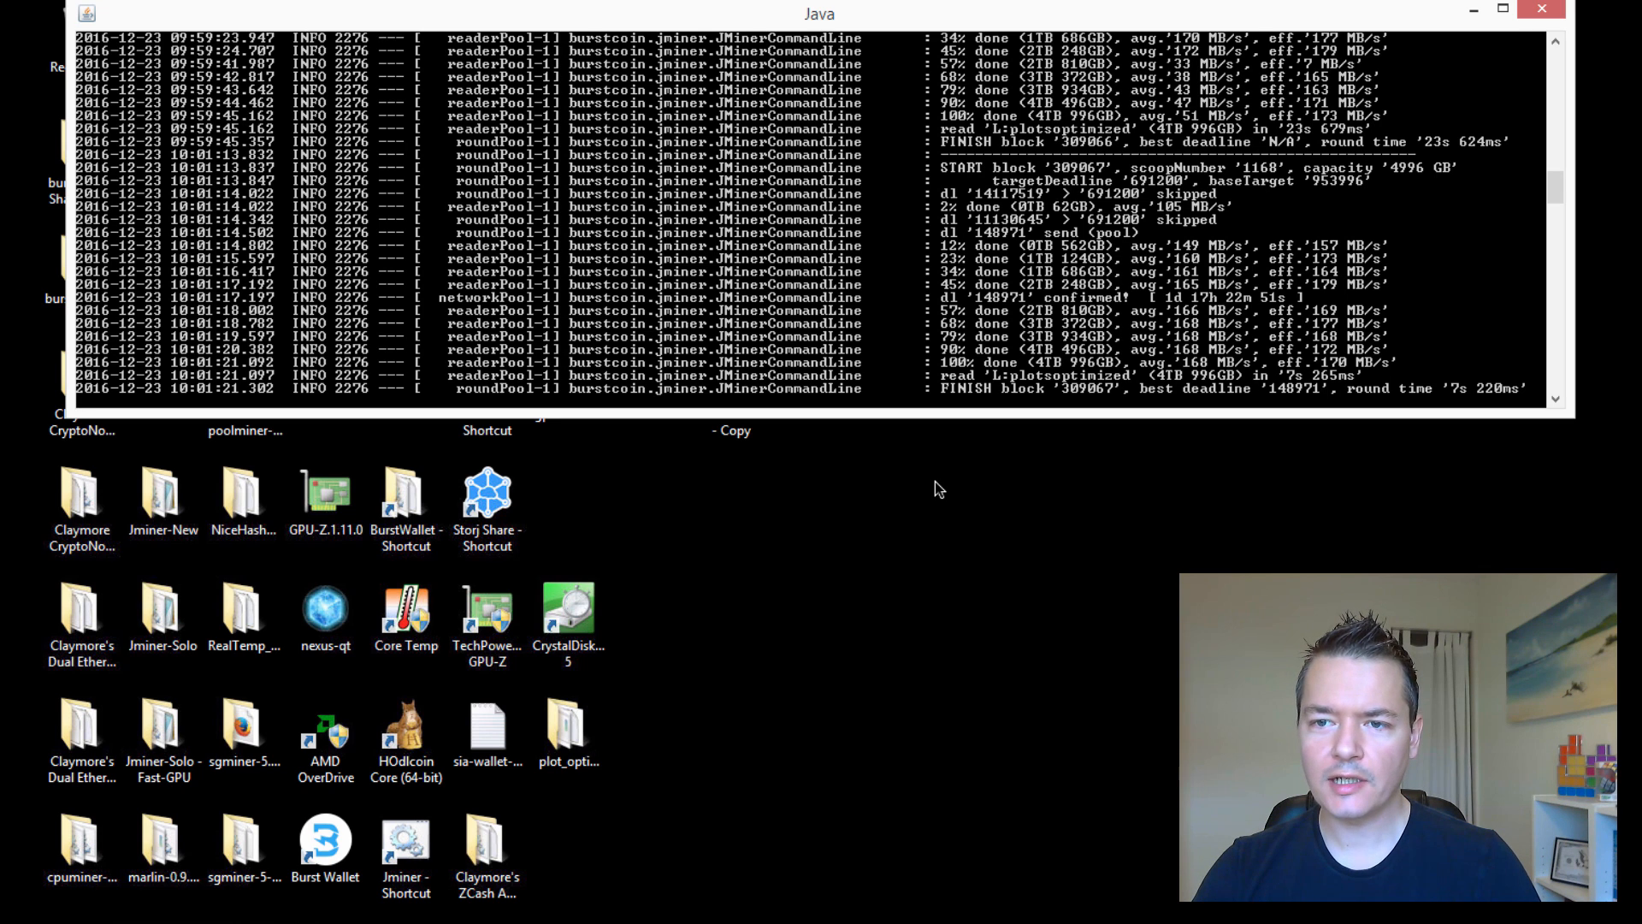
pyautogui.moveTo(936, 375)
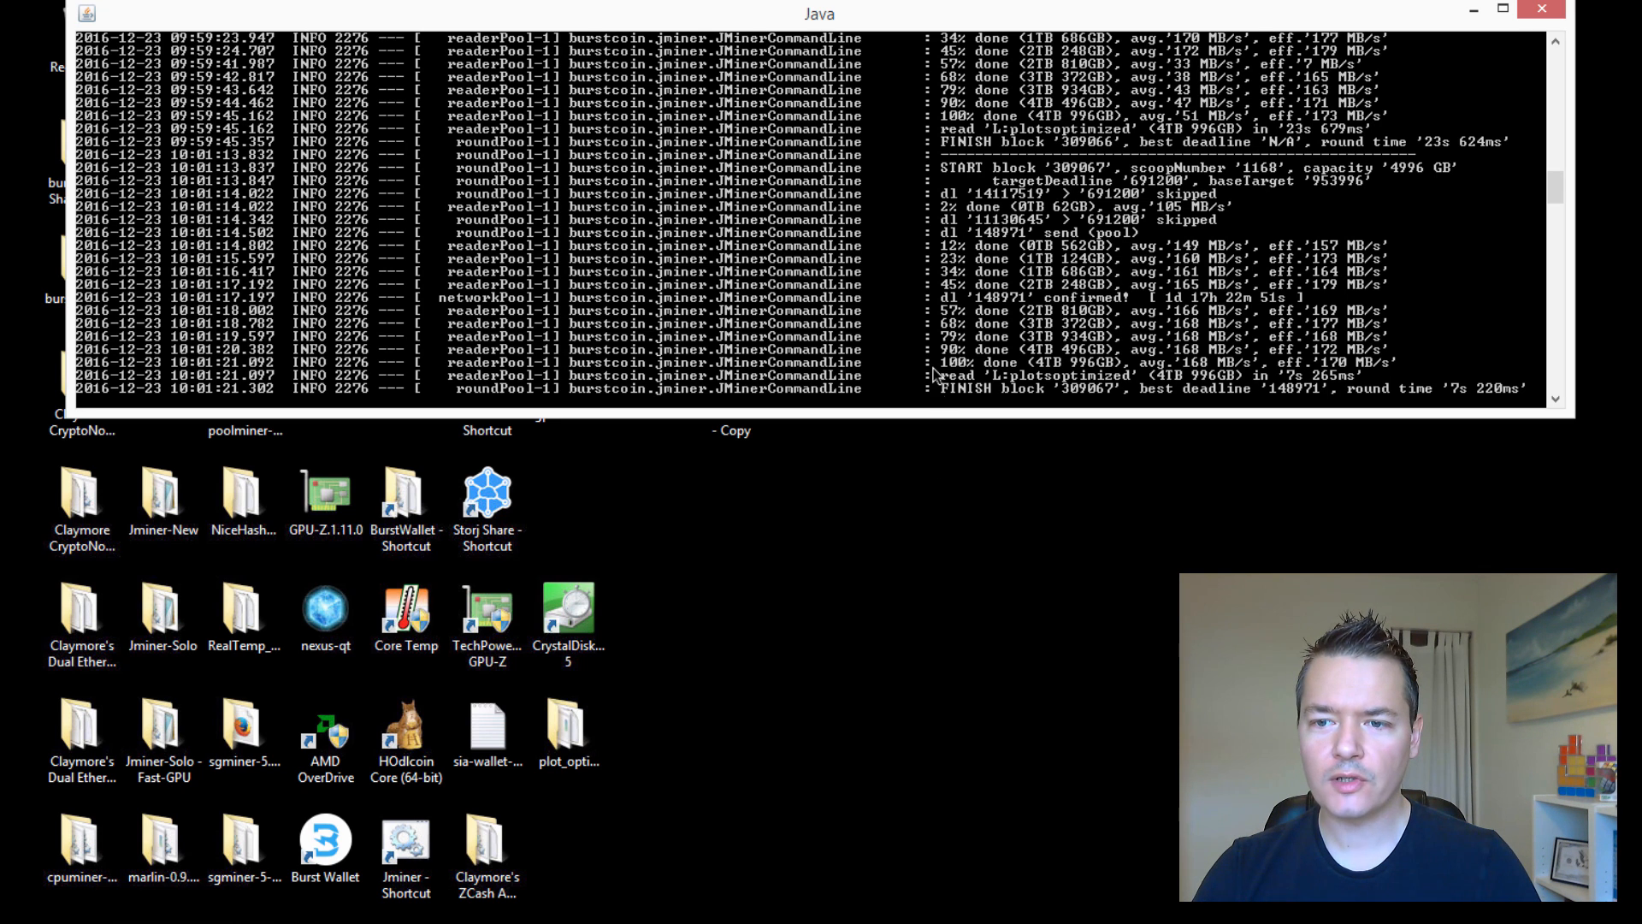
pyautogui.moveTo(946, 526)
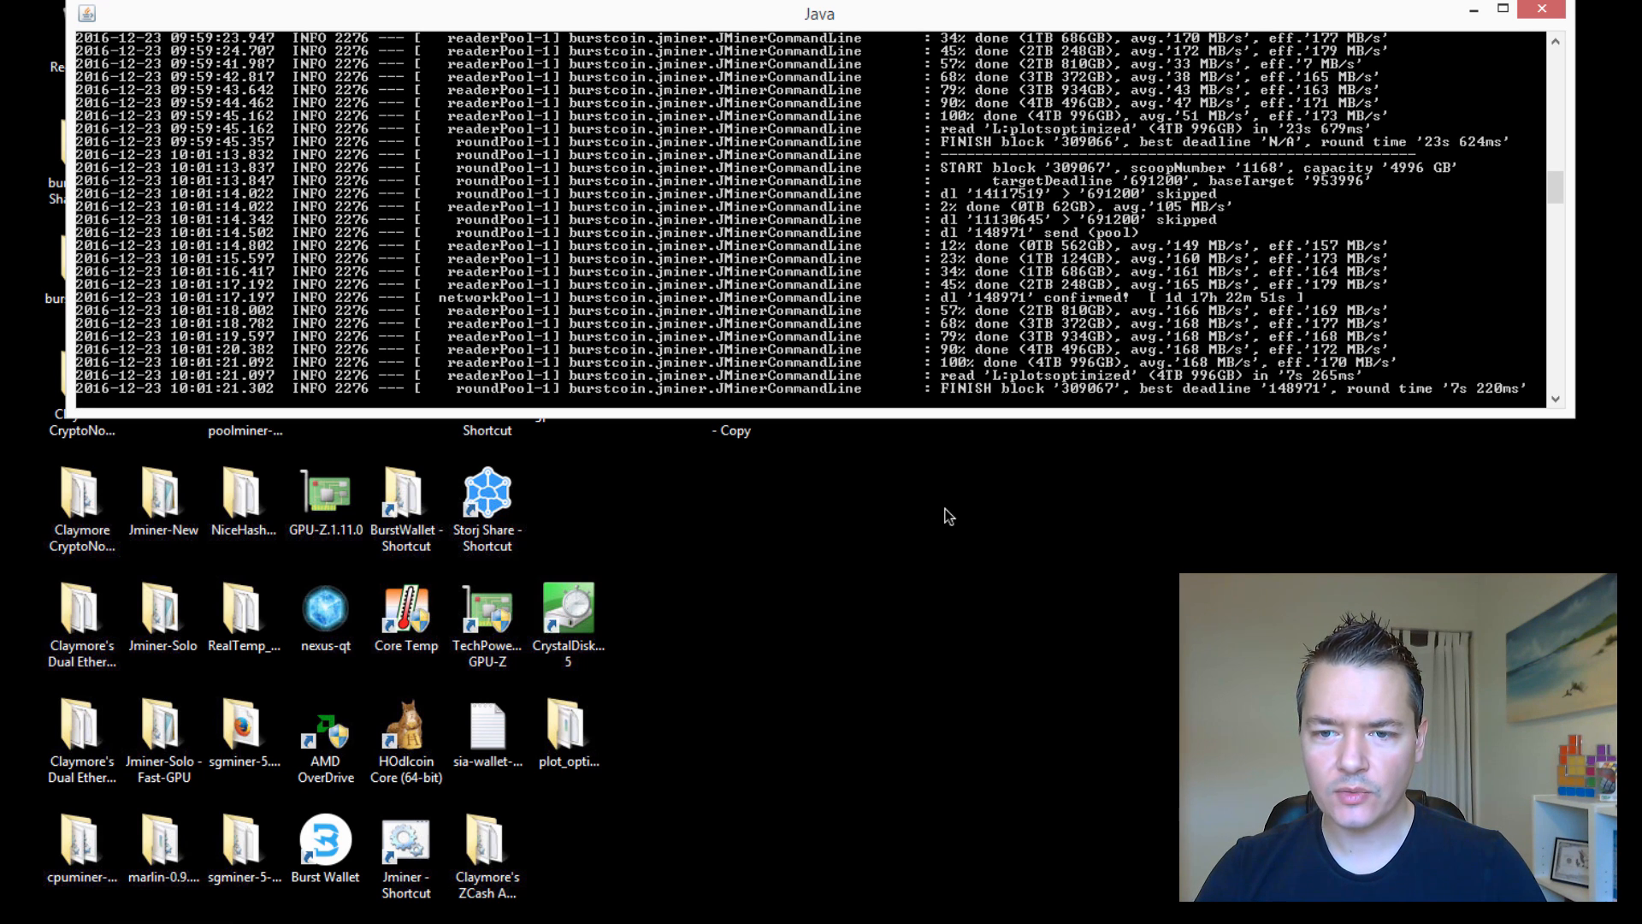
pyautogui.moveTo(1213, 375)
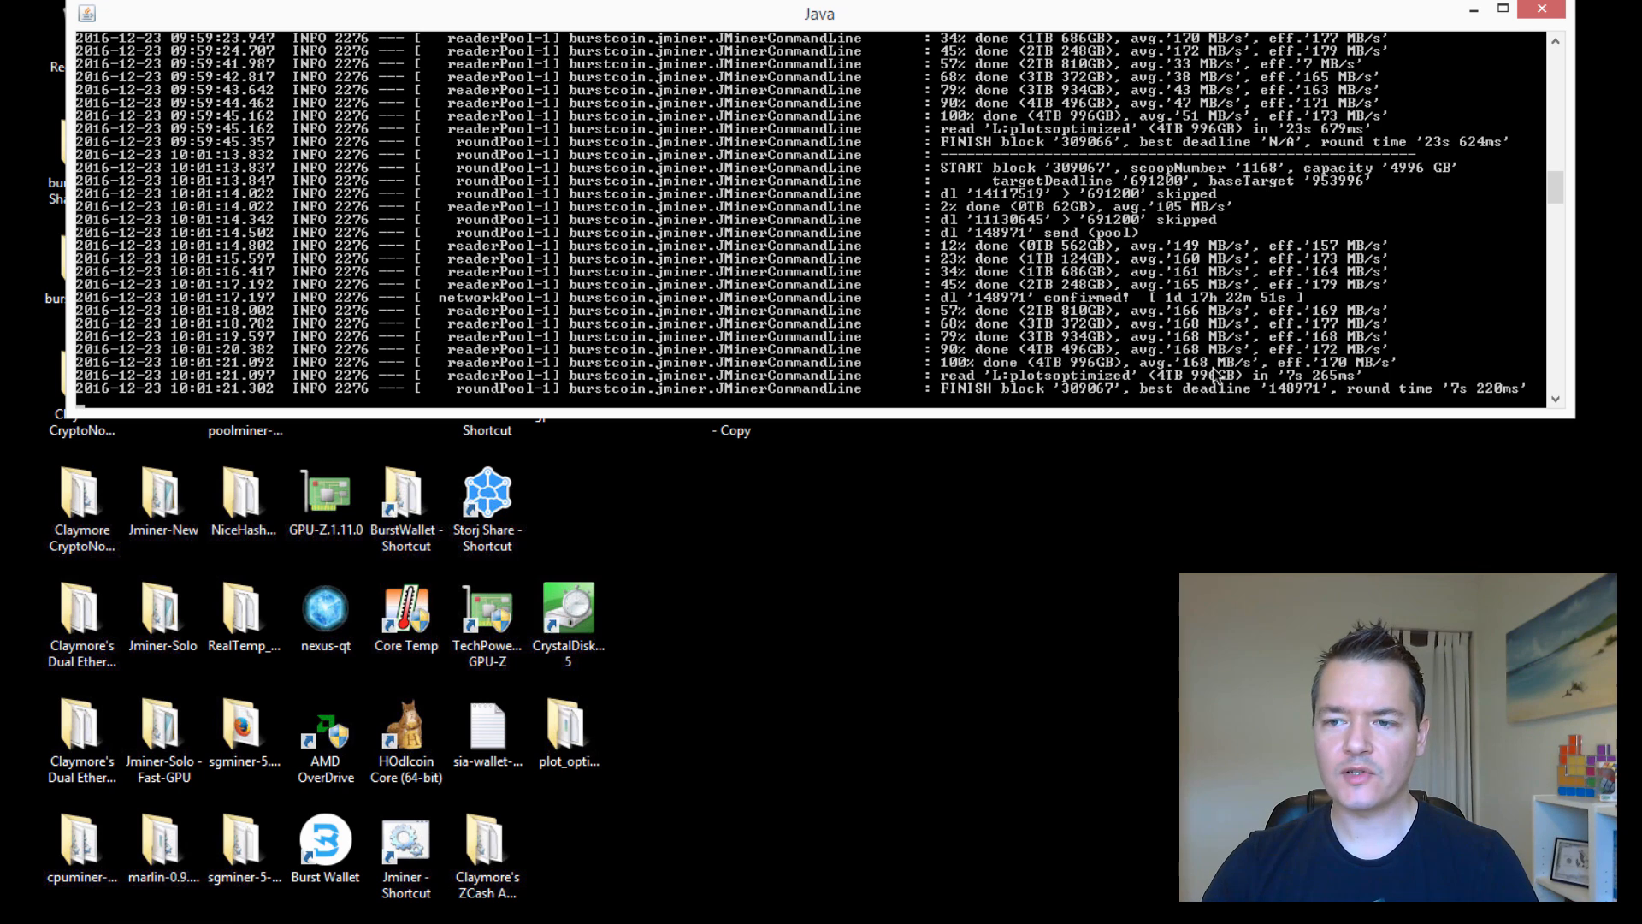